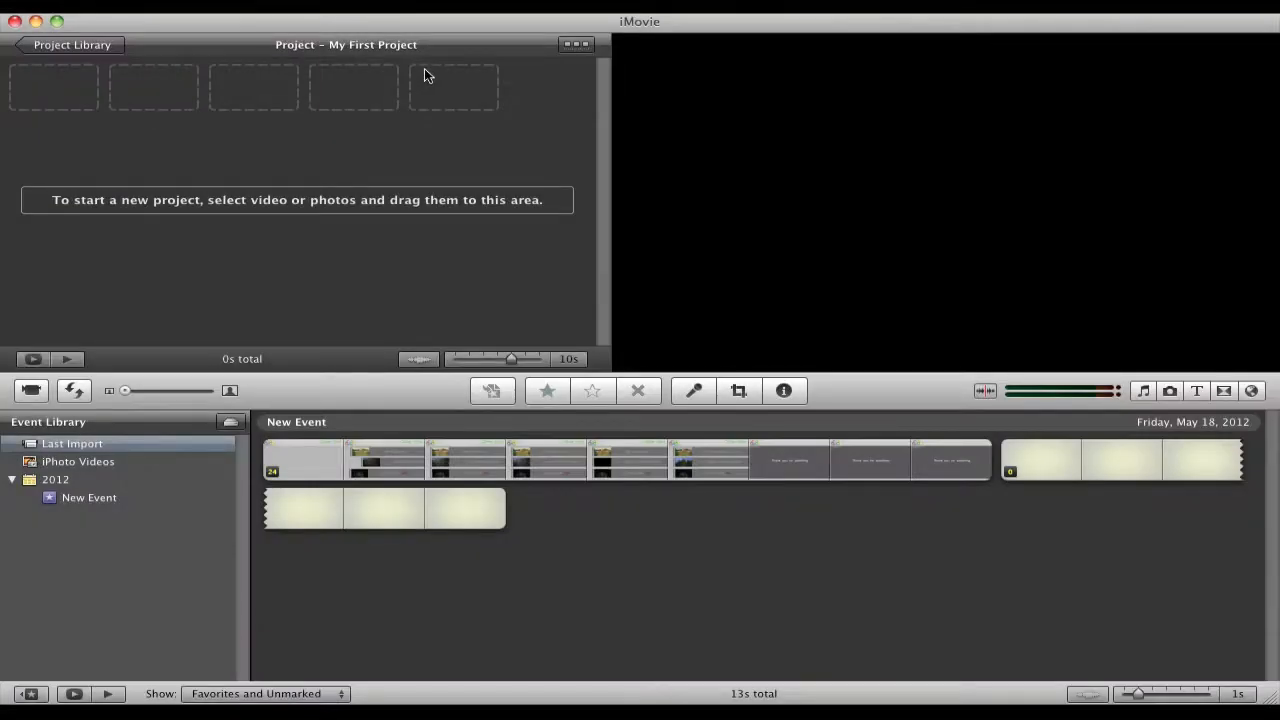
pyautogui.moveTo(567, 236)
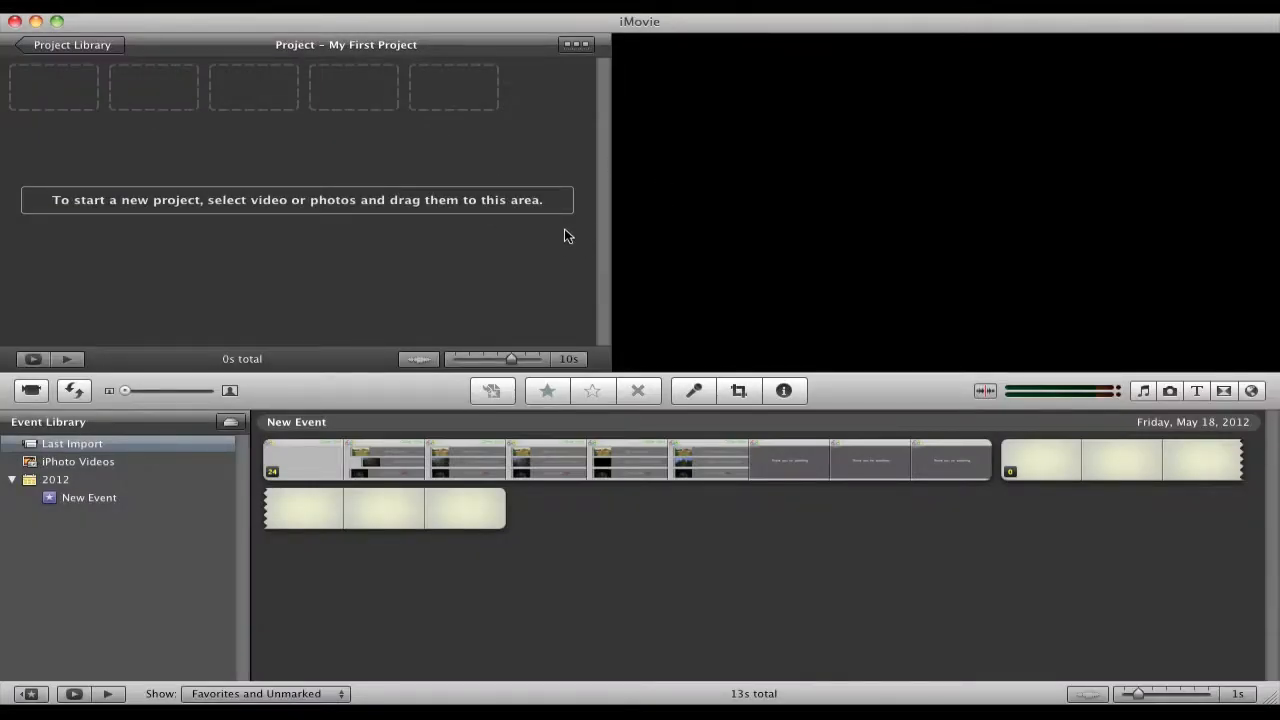
pyautogui.moveTo(451, 124)
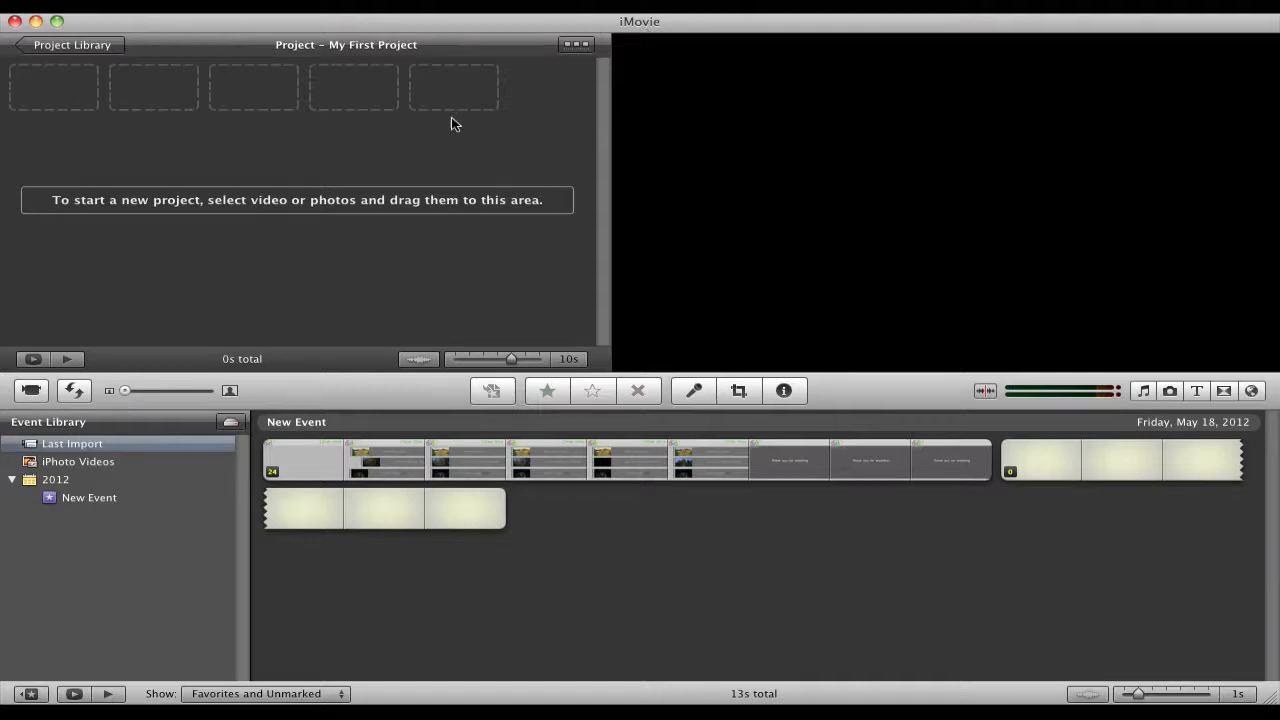
pyautogui.moveTo(232, 46)
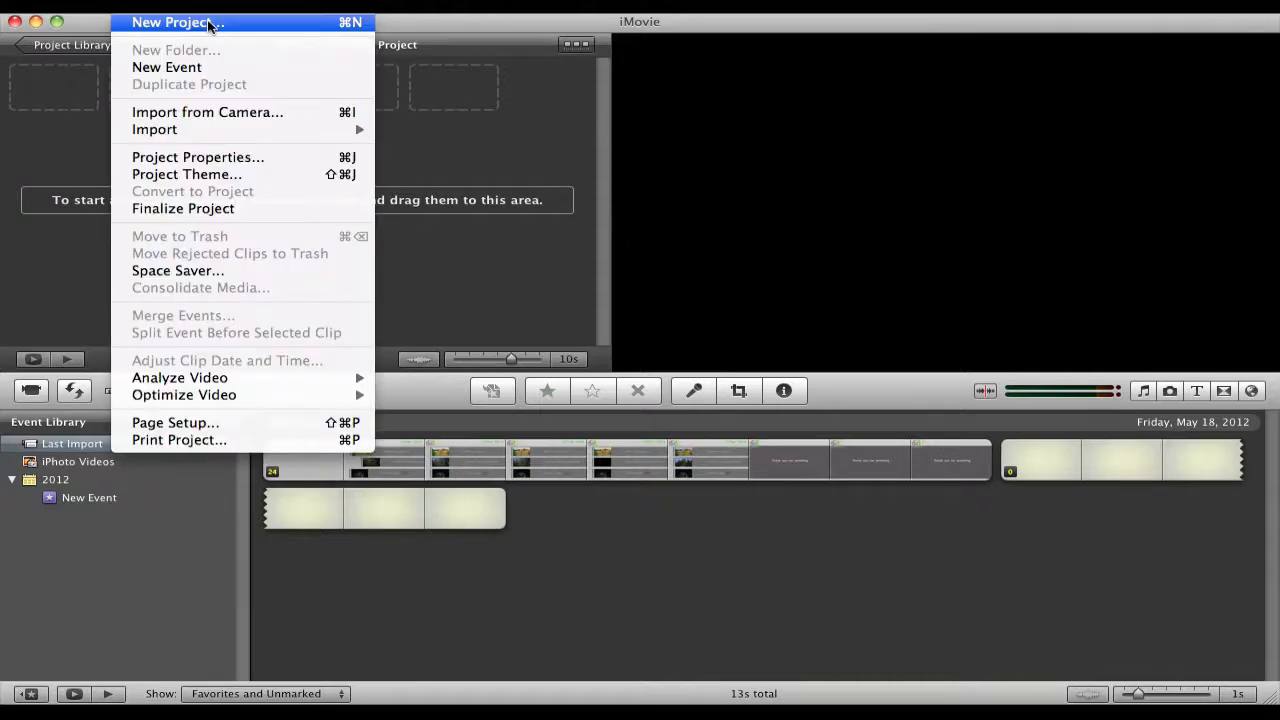
# Set up a new project 'Minecraft Tut' at 24 fps Cinema with automatic Fade to Black transitions.
pyautogui.click(178, 22)
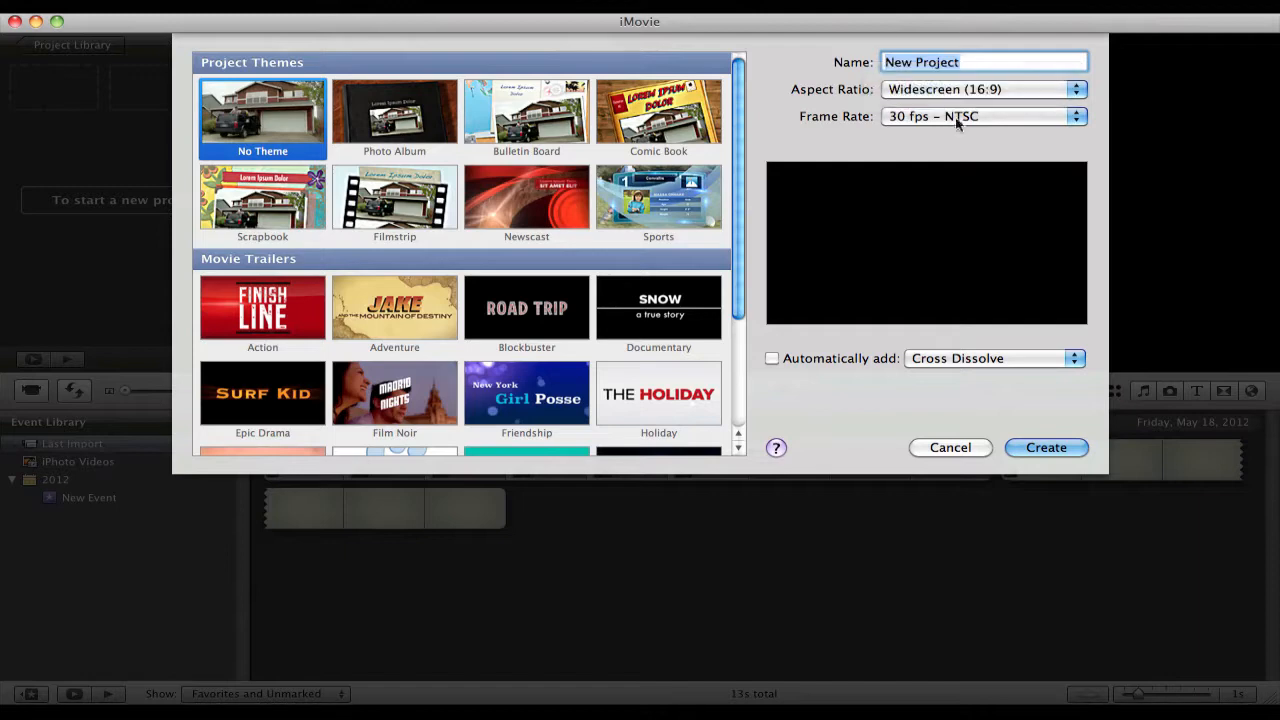
pyautogui.click(983, 116)
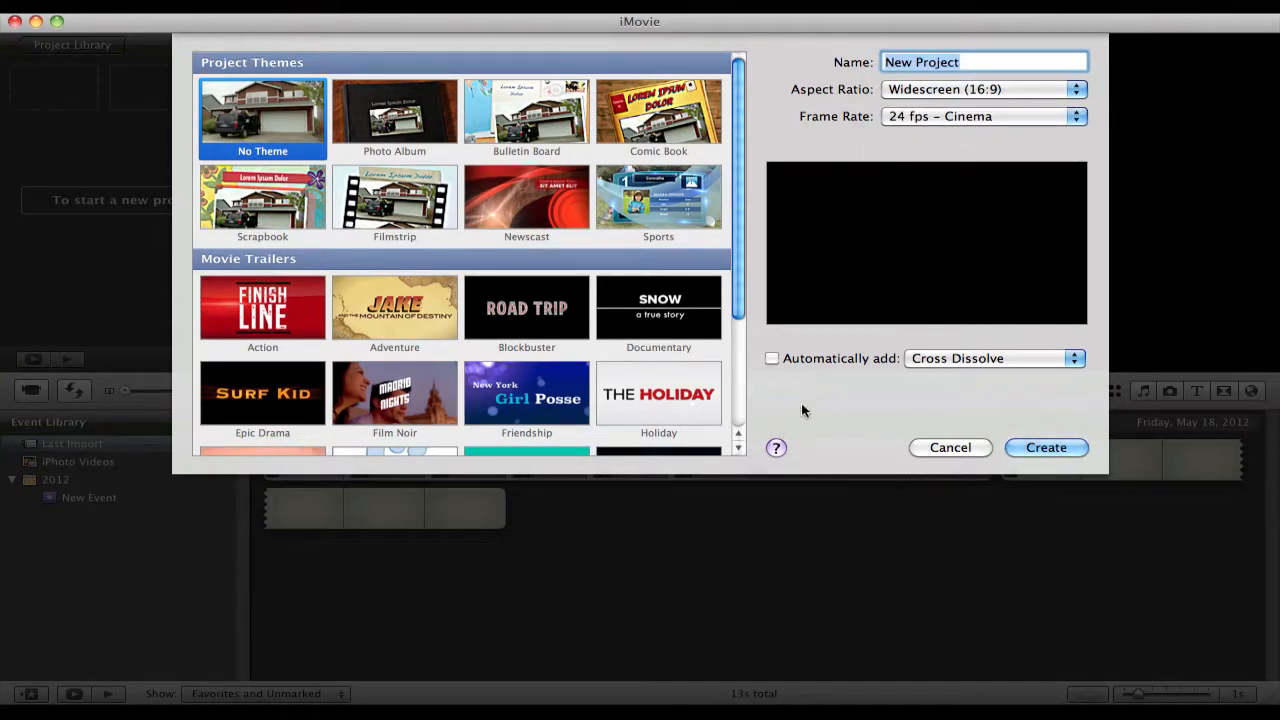
pyautogui.moveTo(918, 160)
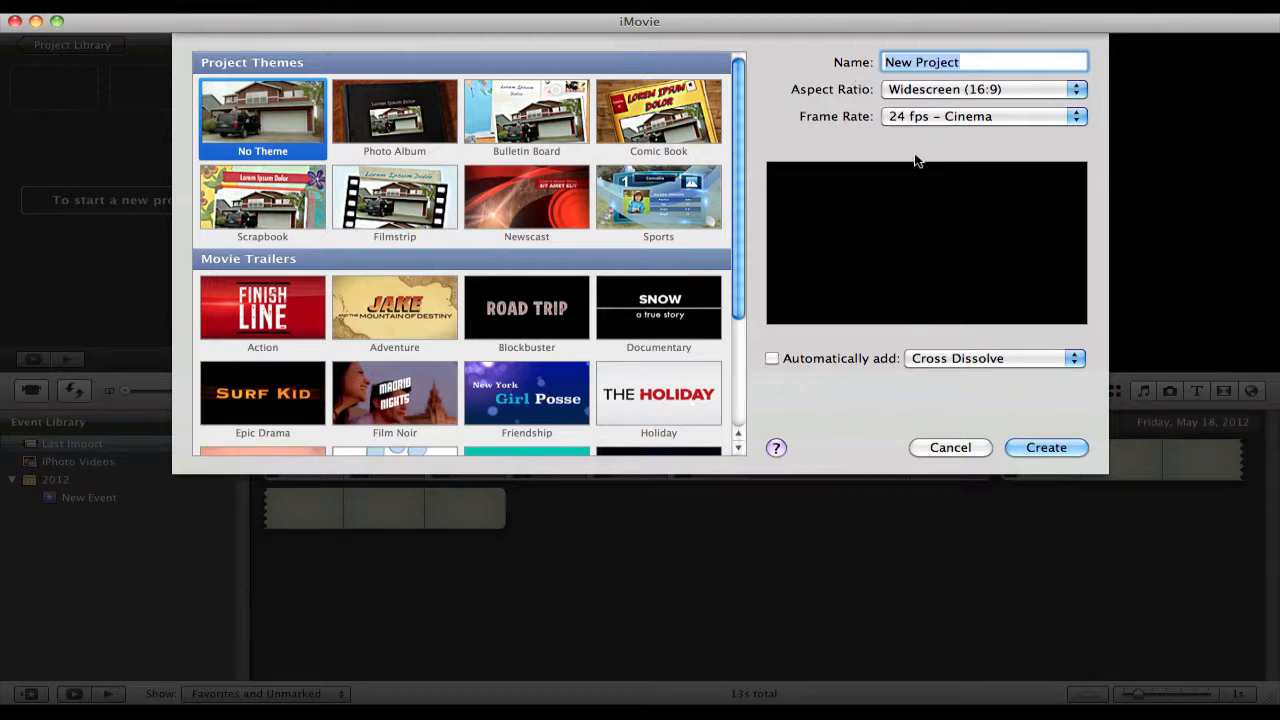
pyautogui.write('Minecraft Tut')
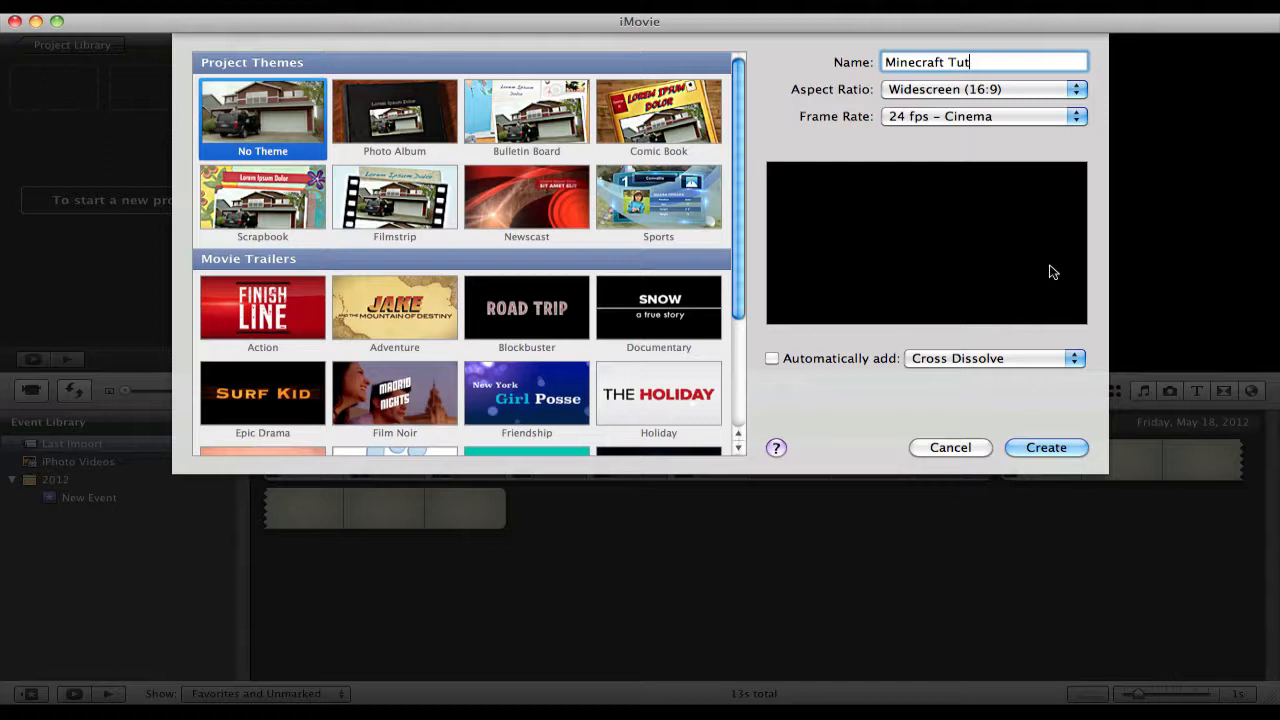
pyautogui.click(772, 358)
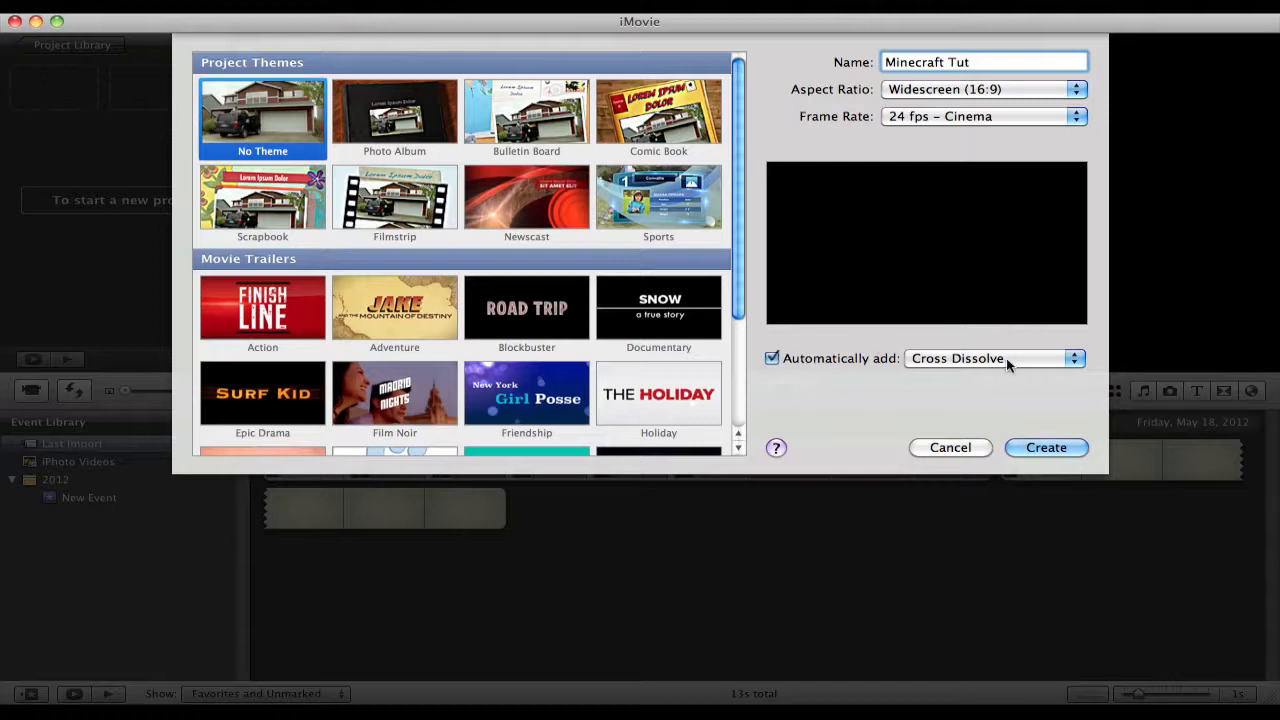
pyautogui.click(994, 358)
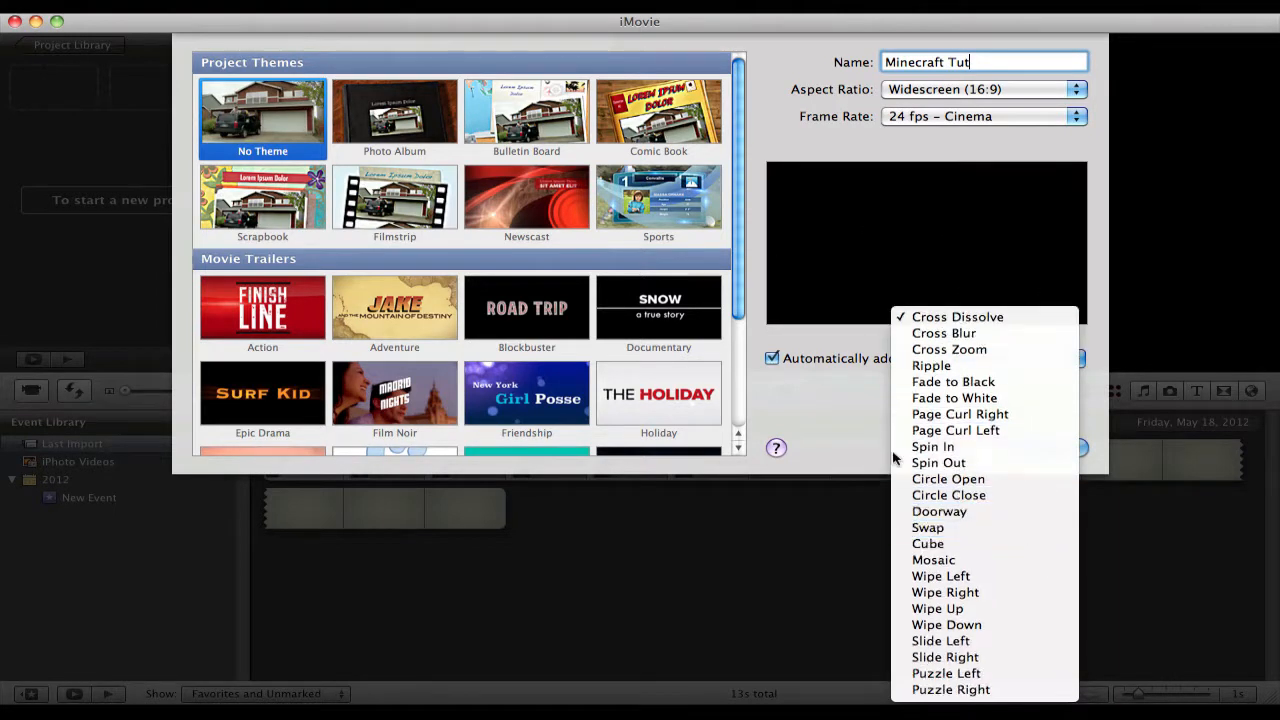
pyautogui.moveTo(948, 349)
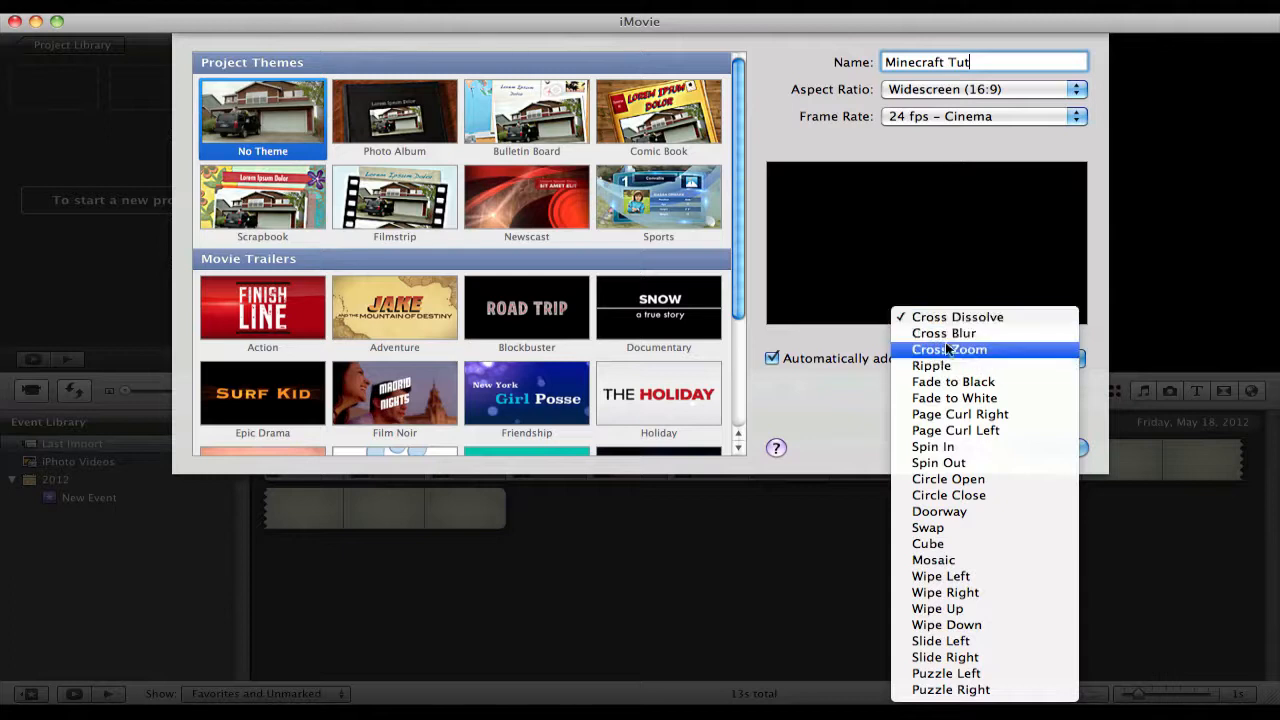
pyautogui.moveTo(940, 576)
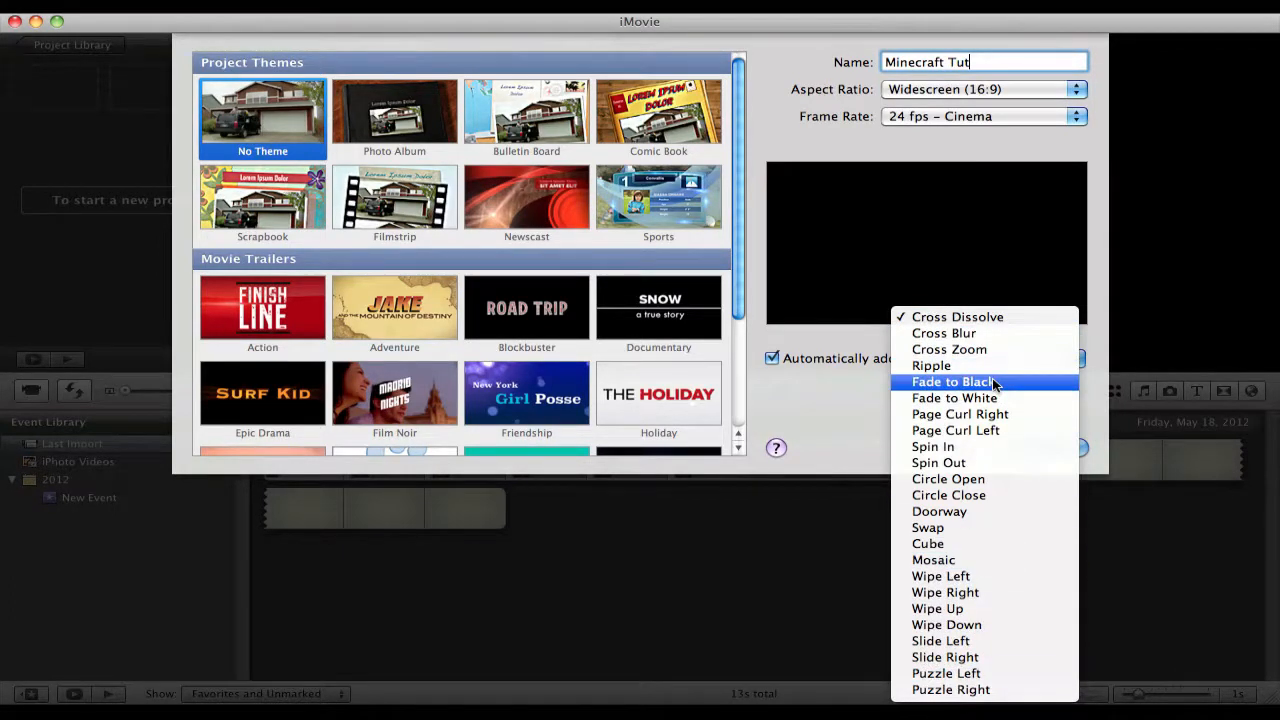
pyautogui.click(953, 381)
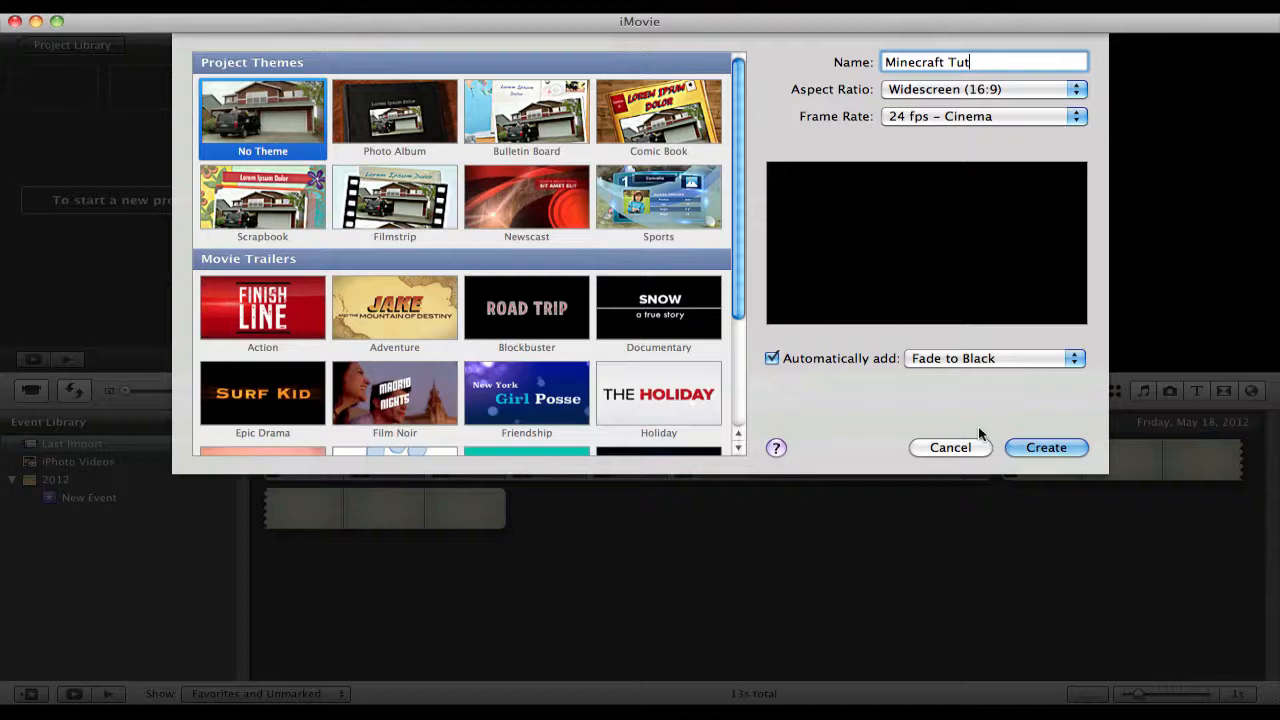
pyautogui.scroll(-3)
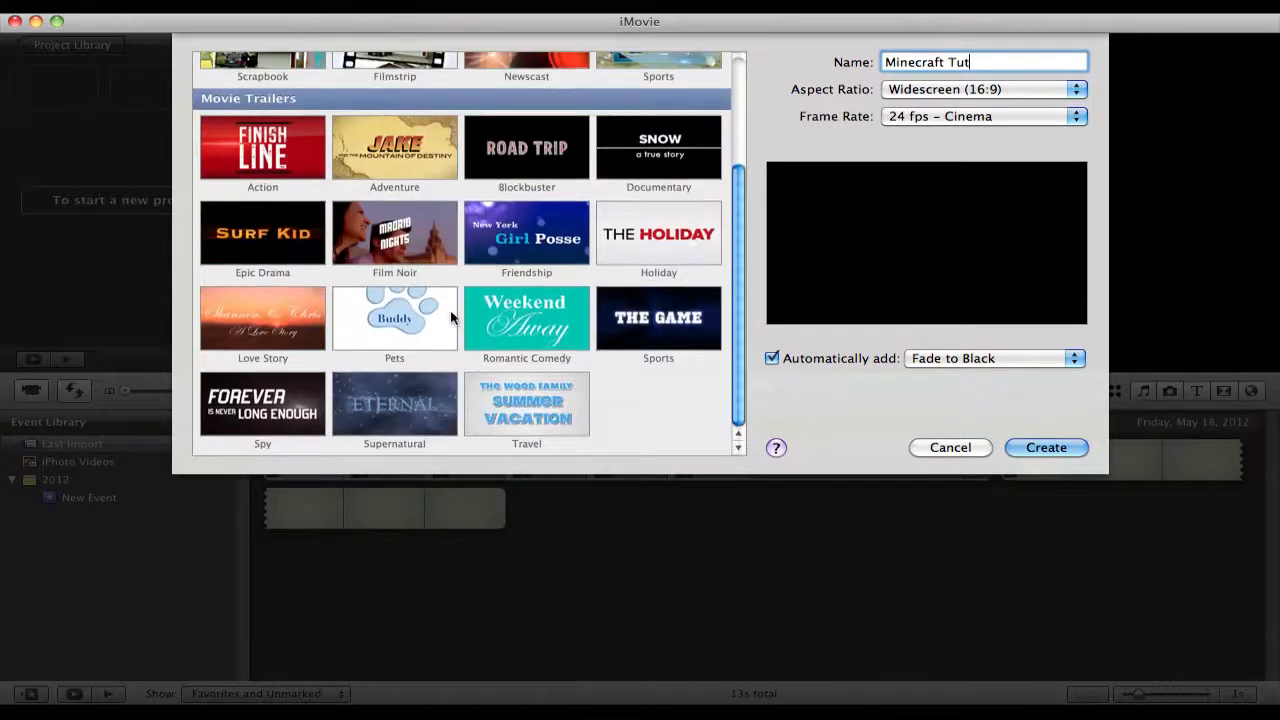
pyautogui.moveTo(425, 175)
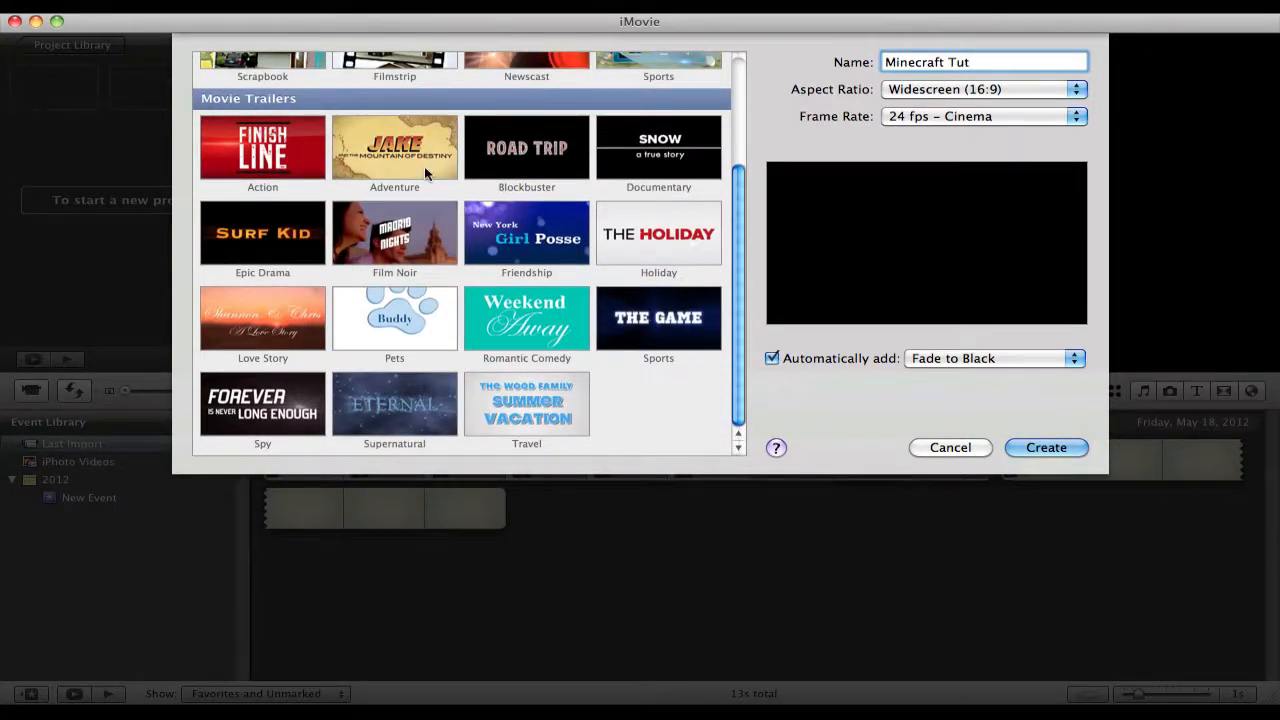
pyautogui.moveTo(260, 255)
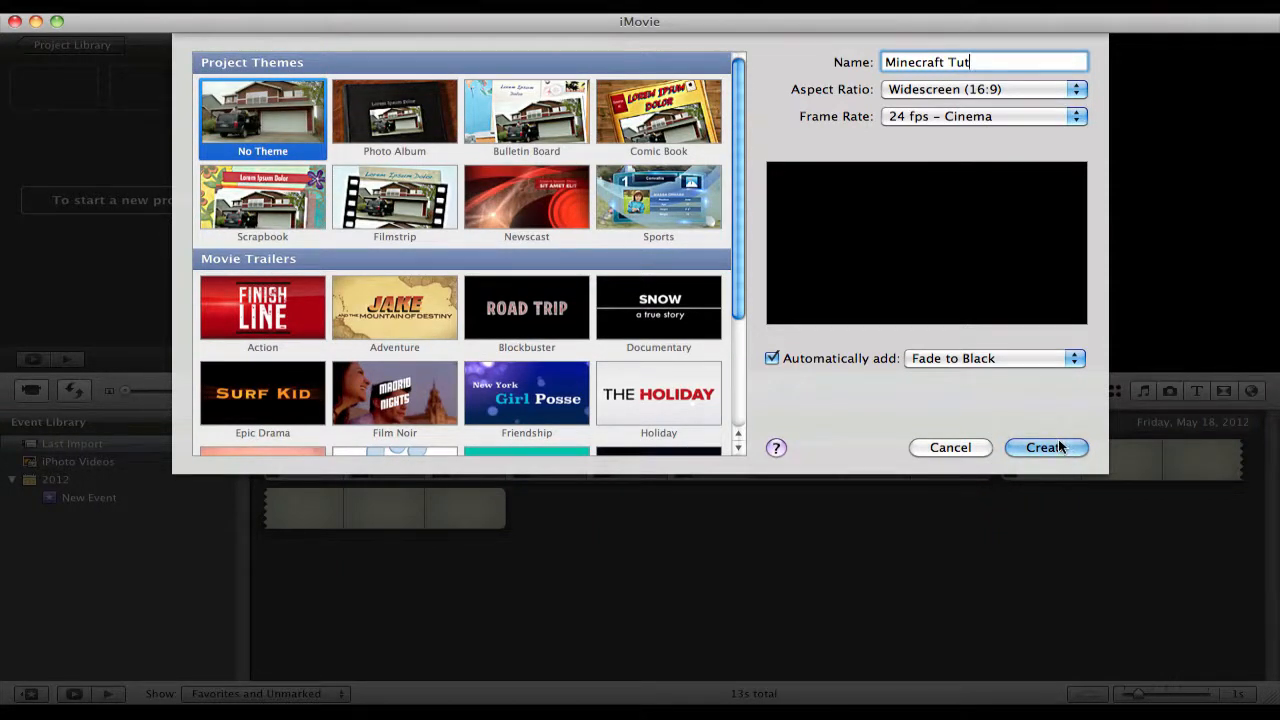
# Create the Minecraft Tut project from the New Project dialog.
pyautogui.click(1046, 447)
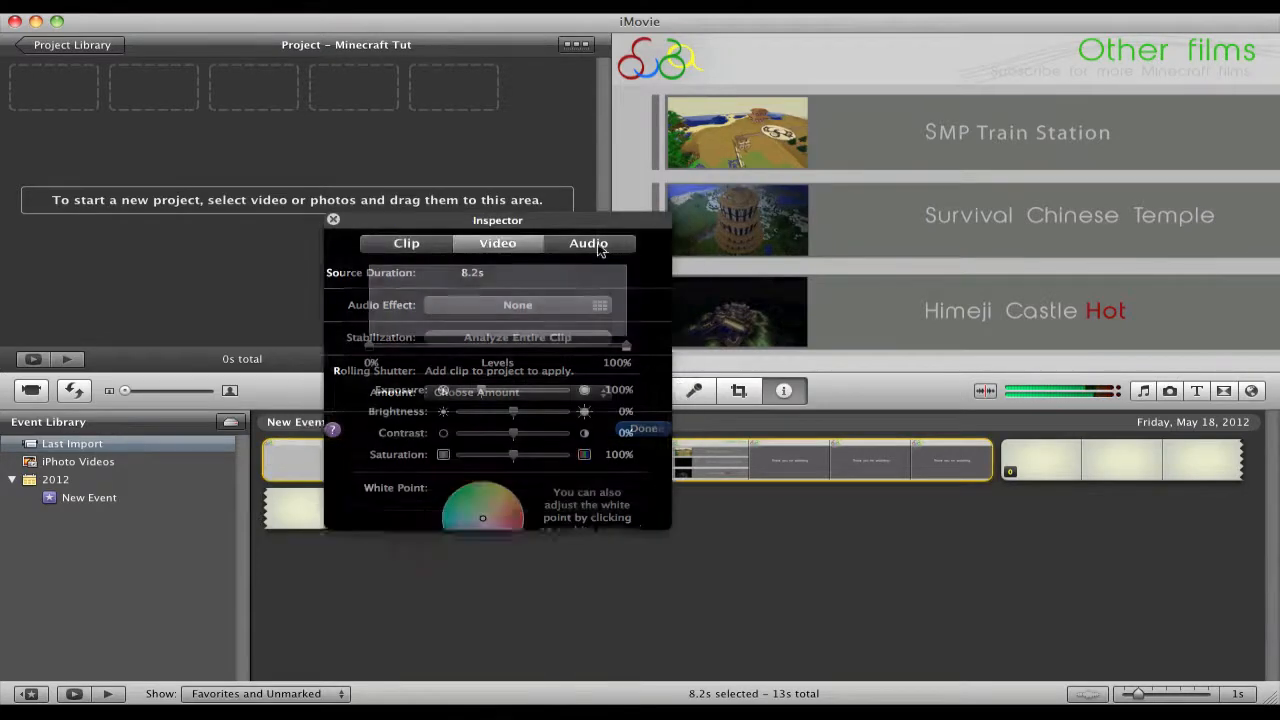
# Set the clip volume to 97% and ducking to 15%, leaving background-noise reduction off.
pyautogui.click(588, 243)
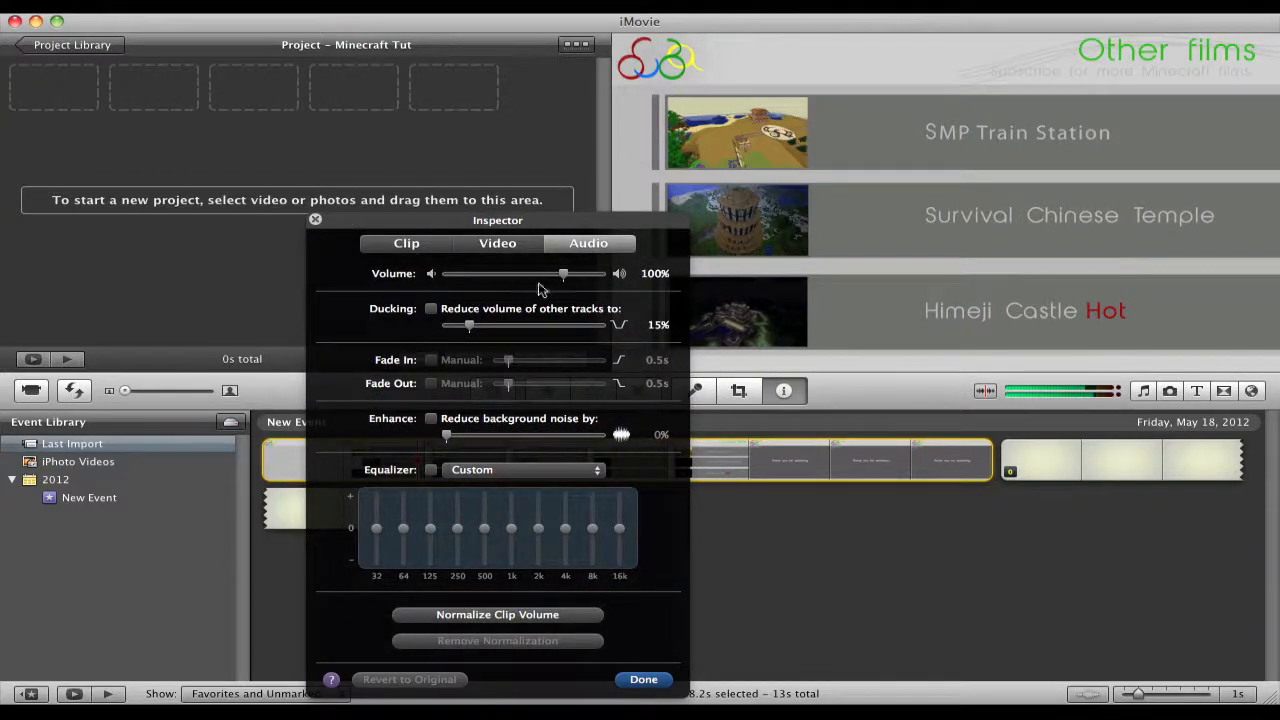
pyautogui.moveTo(563, 273); pyautogui.dragTo(558, 273)
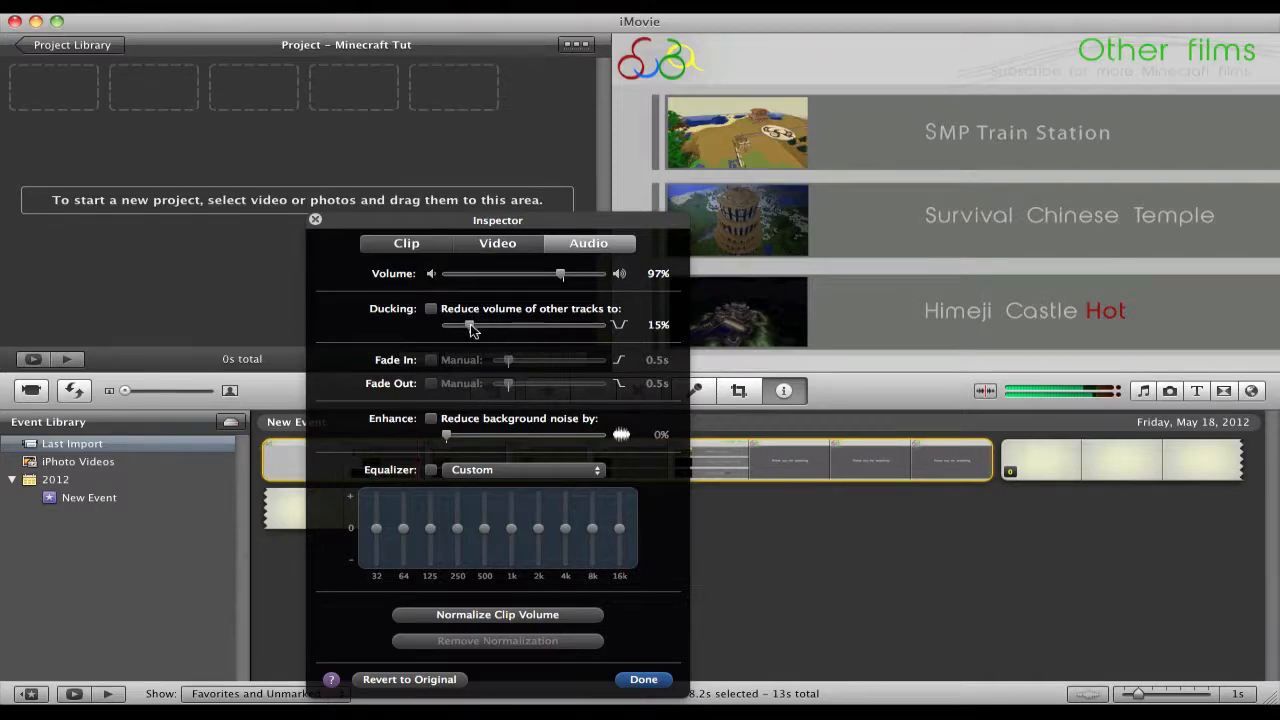
pyautogui.click(431, 308)
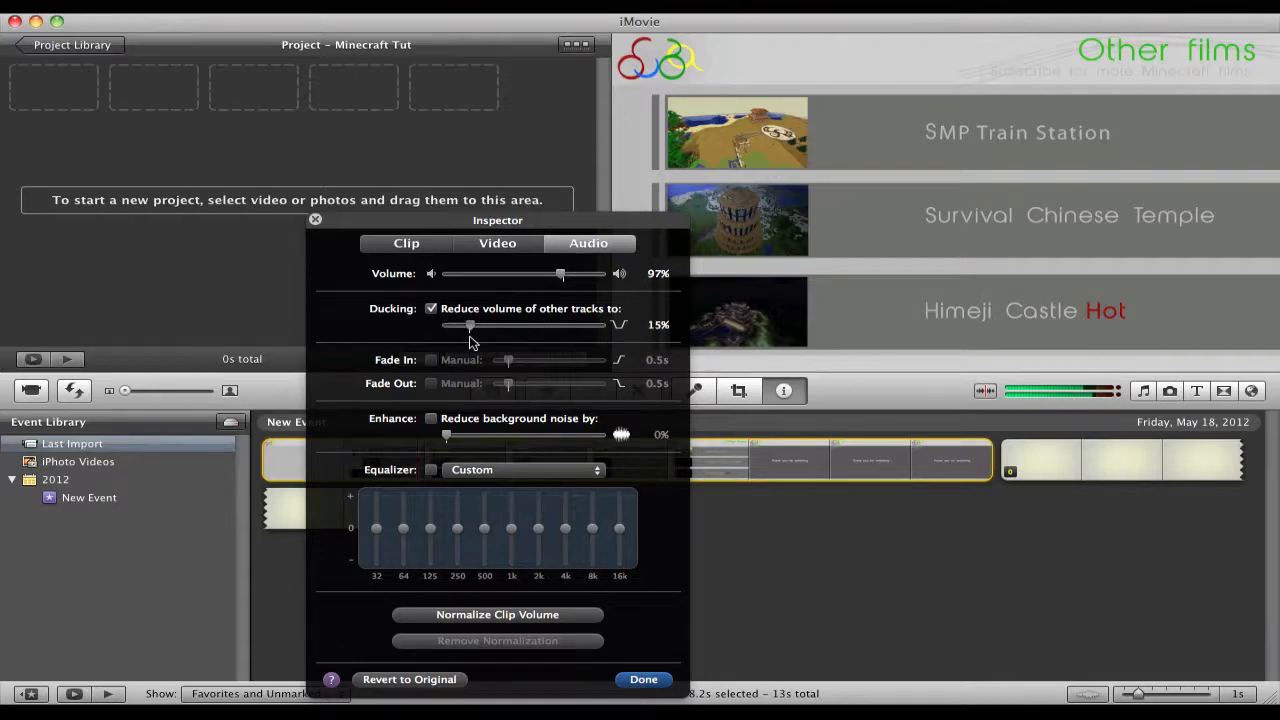
pyautogui.moveTo(471, 325); pyautogui.dragTo(468, 325)
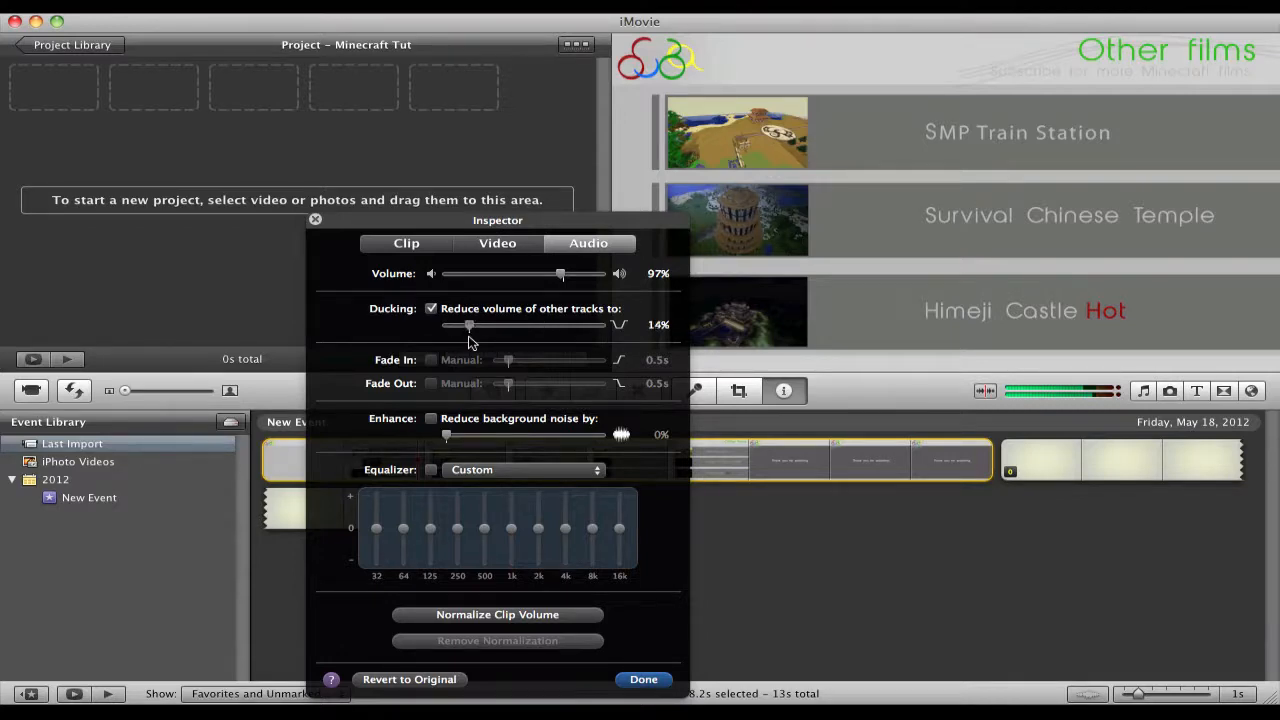
pyautogui.moveTo(469, 324); pyautogui.dragTo(471, 324)
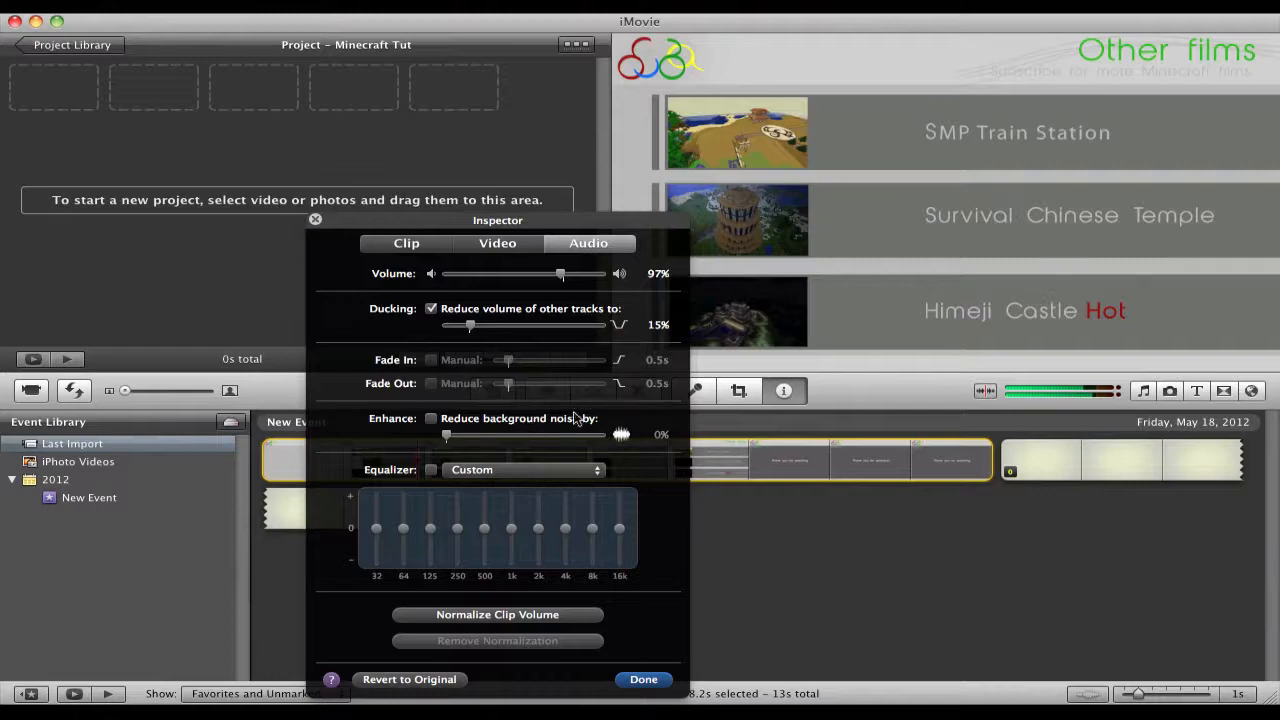
pyautogui.click(431, 418)
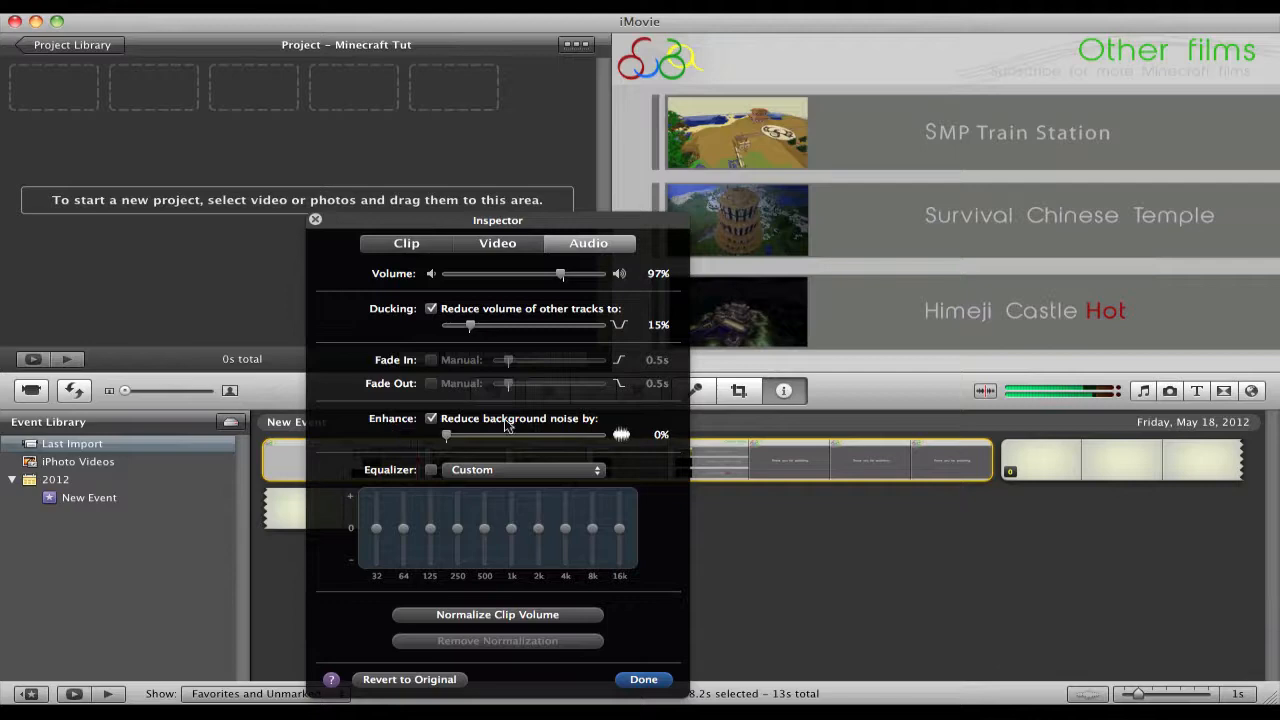
pyautogui.moveTo(505, 425)
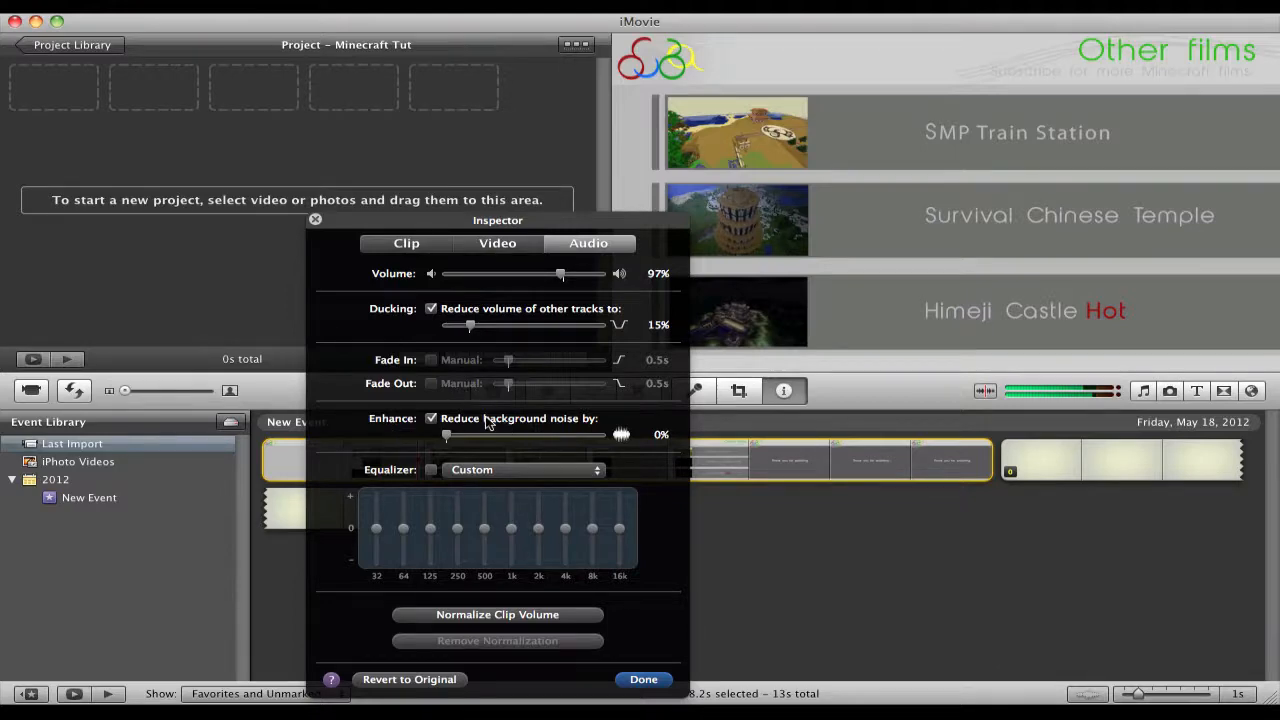
pyautogui.moveTo(490, 420)
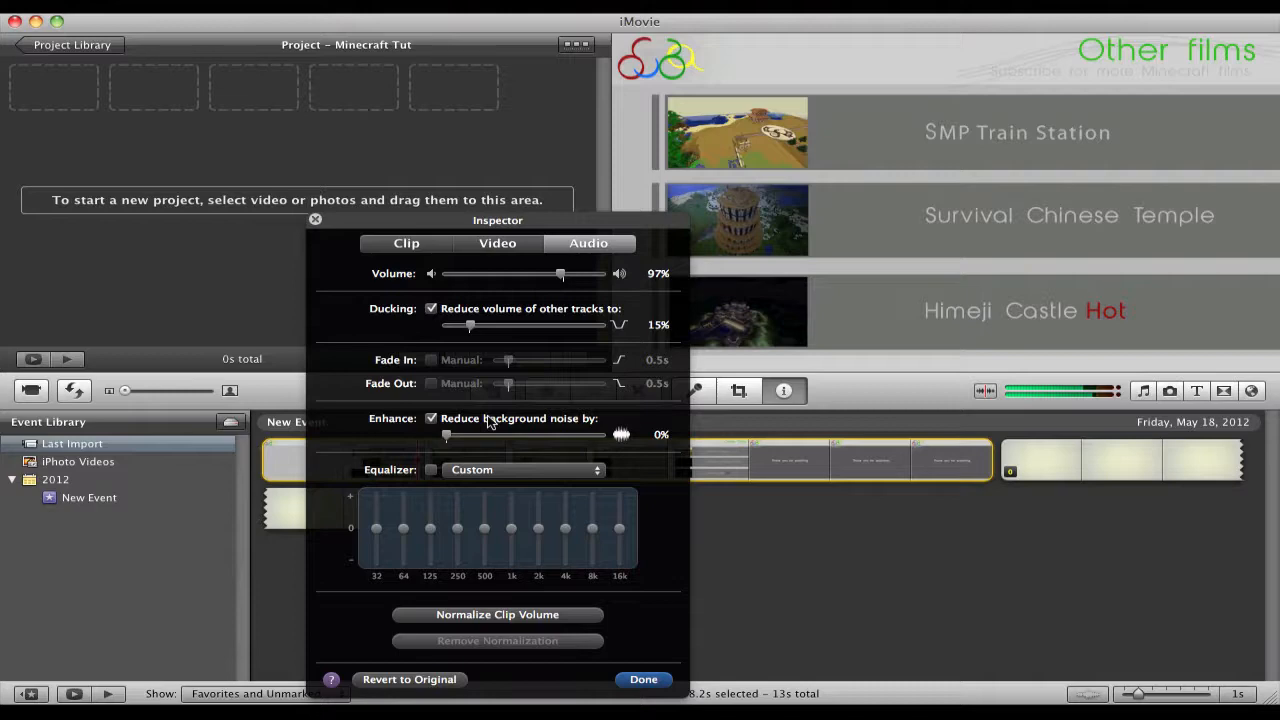
pyautogui.click(432, 418)
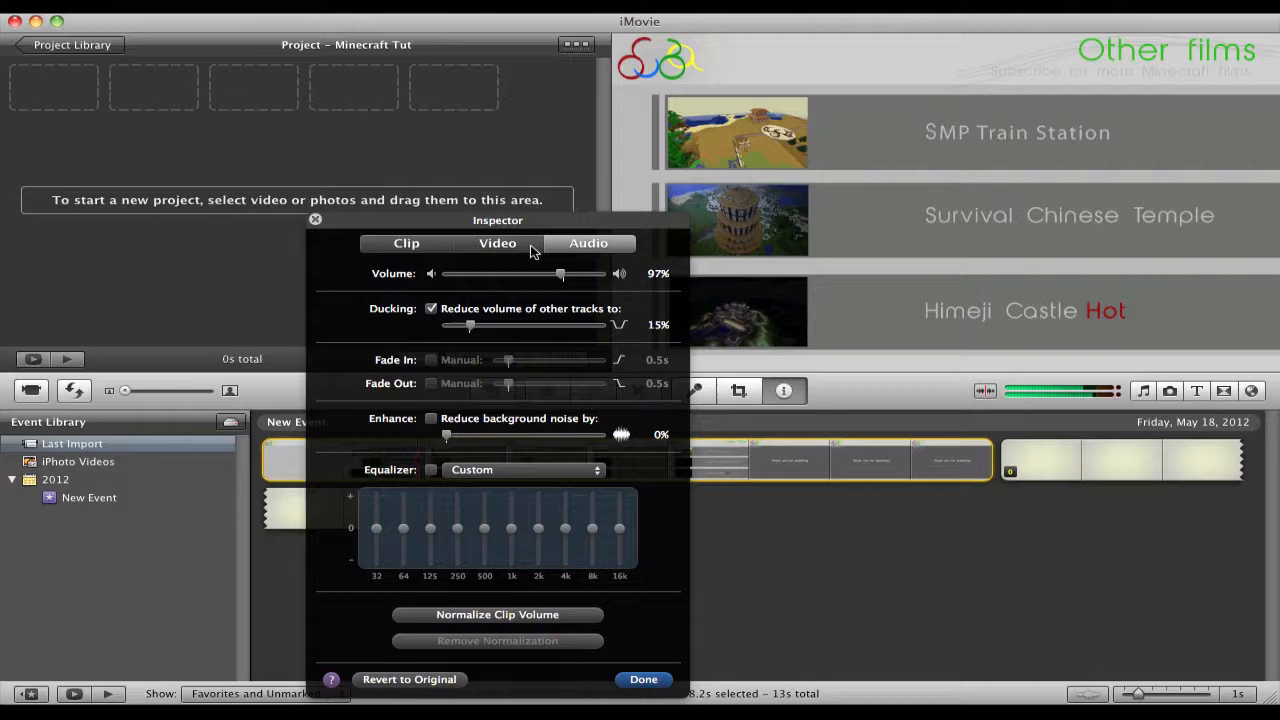
# Bring the clip's exposure to about 103% and fine-tune its brightness.
pyautogui.click(497, 243)
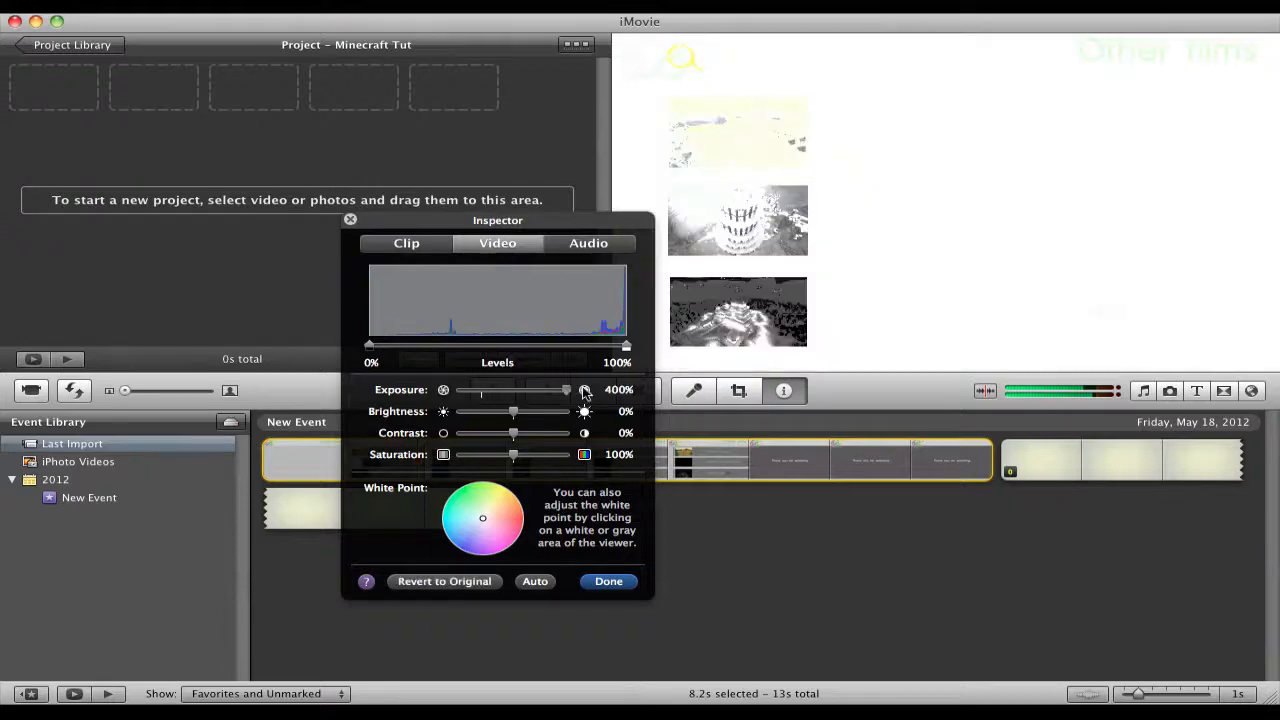
pyautogui.moveTo(565, 389); pyautogui.dragTo(483, 389)
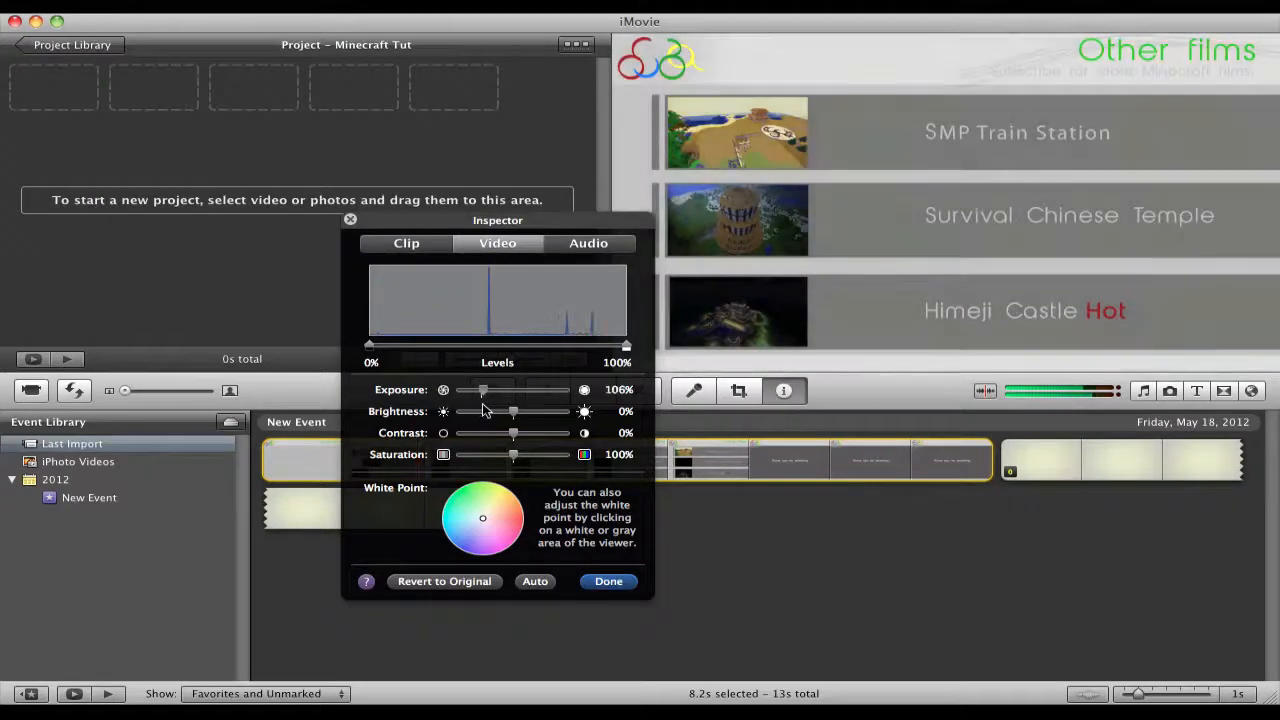
pyautogui.moveTo(486, 389); pyautogui.dragTo(475, 389)
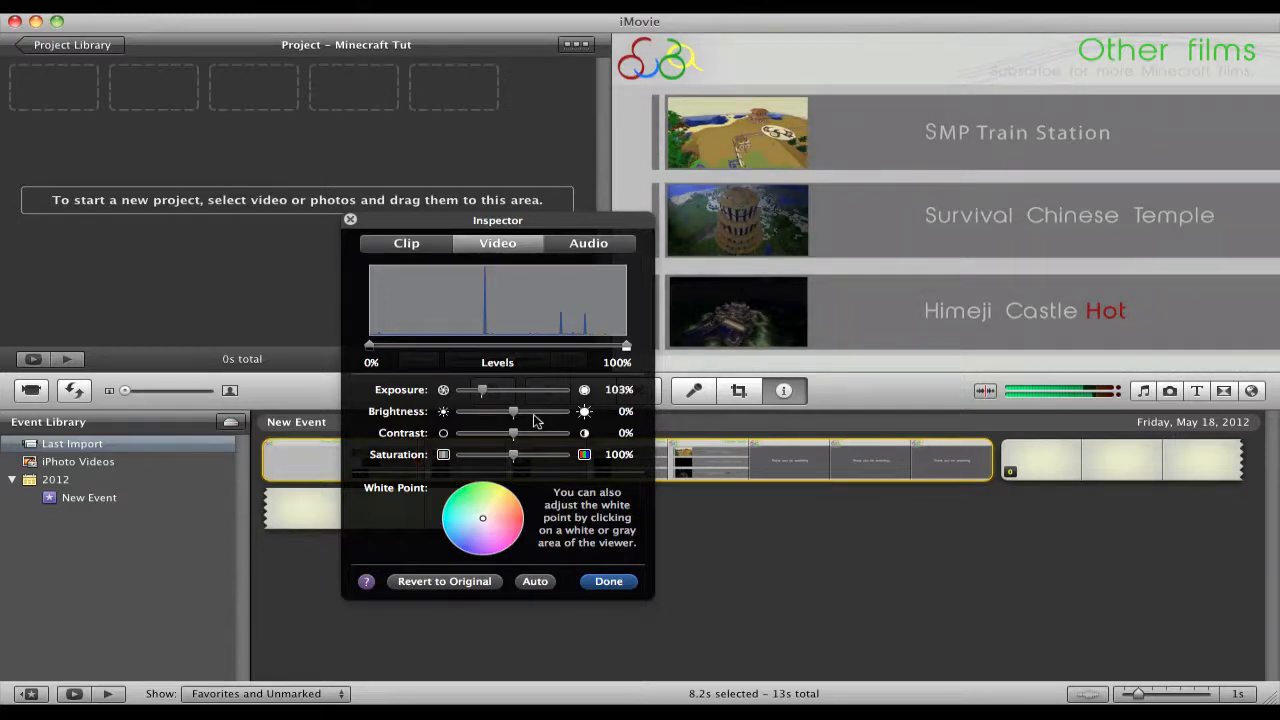
pyautogui.moveTo(513, 411); pyautogui.dragTo(560, 411)
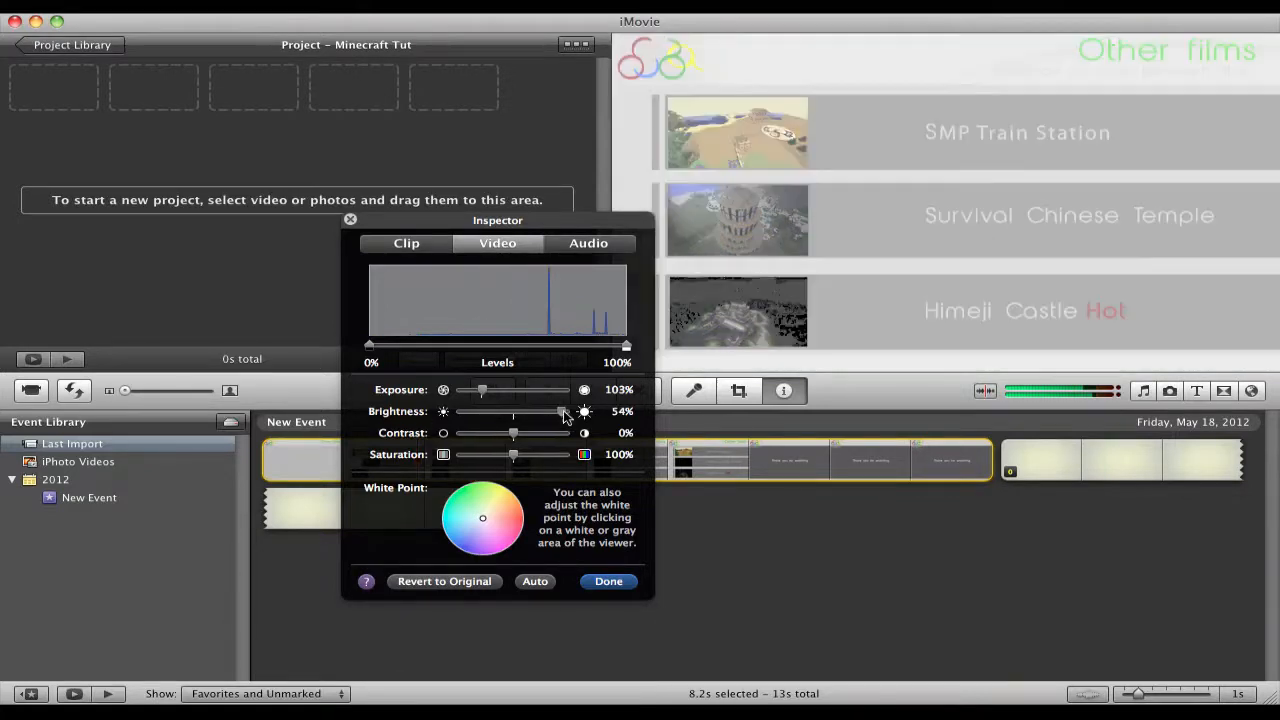
pyautogui.moveTo(560, 411); pyautogui.dragTo(512, 411)
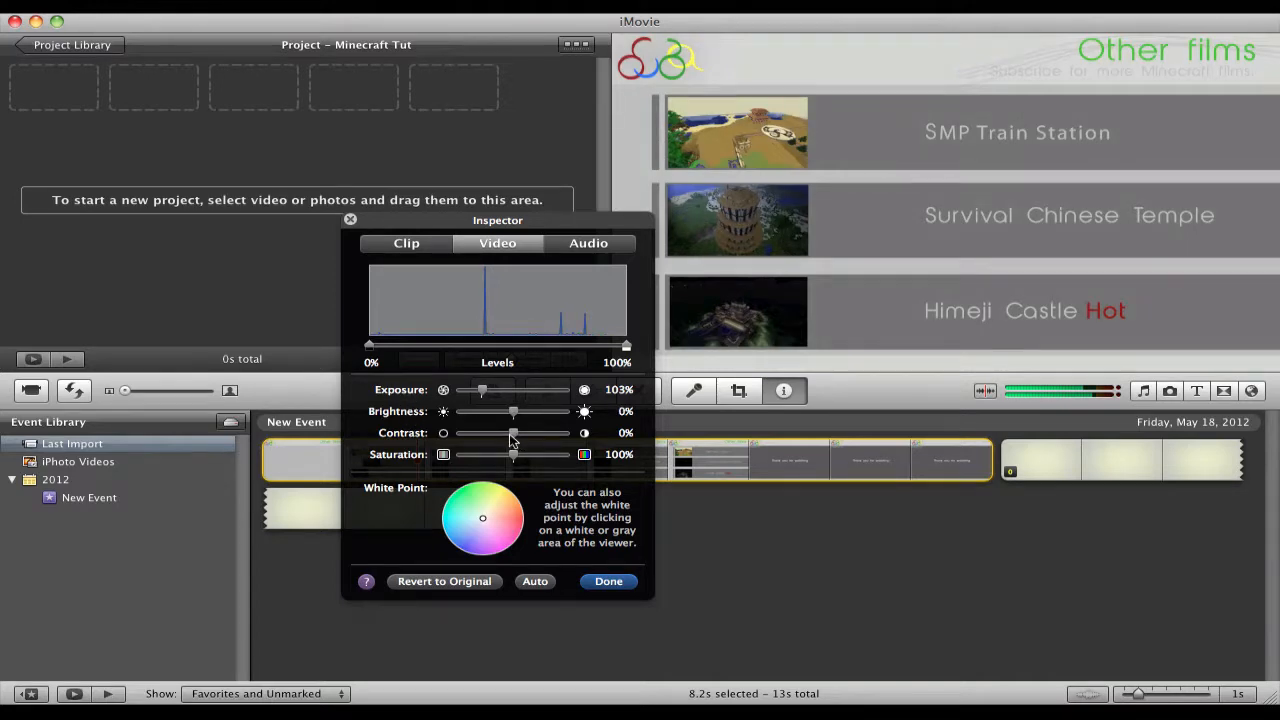
# Set the clip's contrast to about 2% and return saturation to 100%.
pyautogui.moveTo(513, 433); pyautogui.dragTo(565, 433)
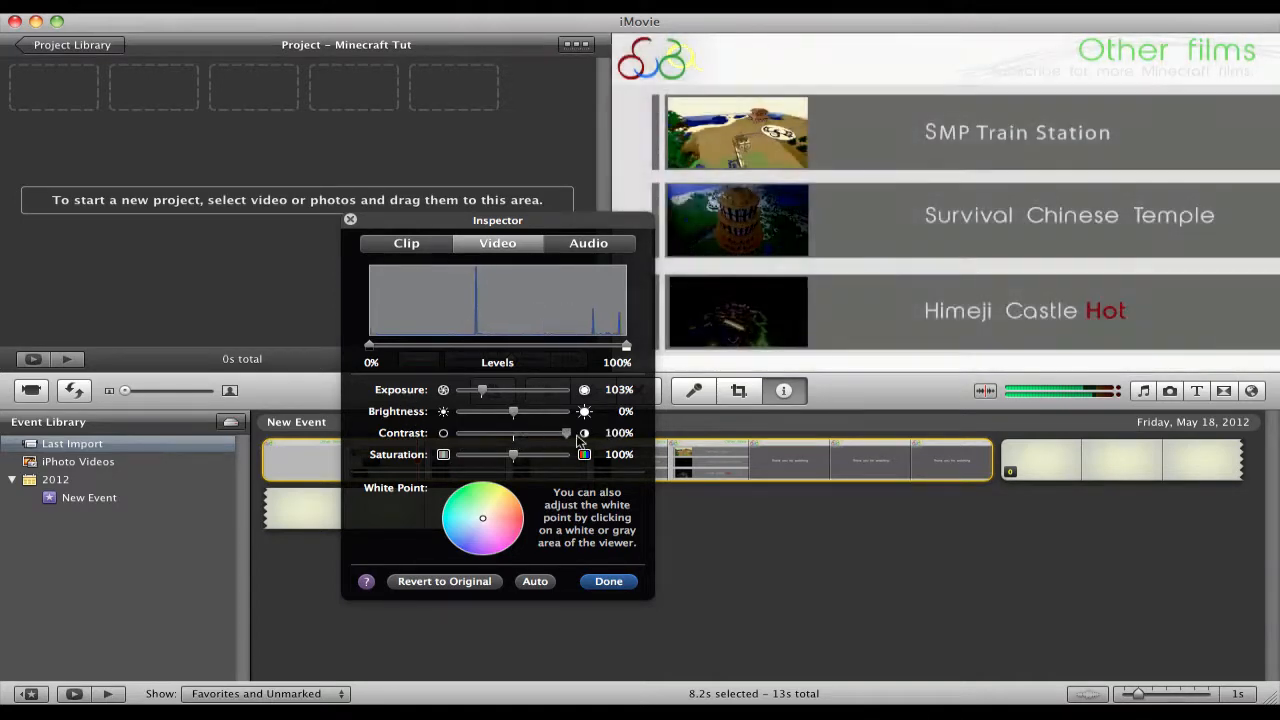
pyautogui.moveTo(567, 432); pyautogui.dragTo(550, 432)
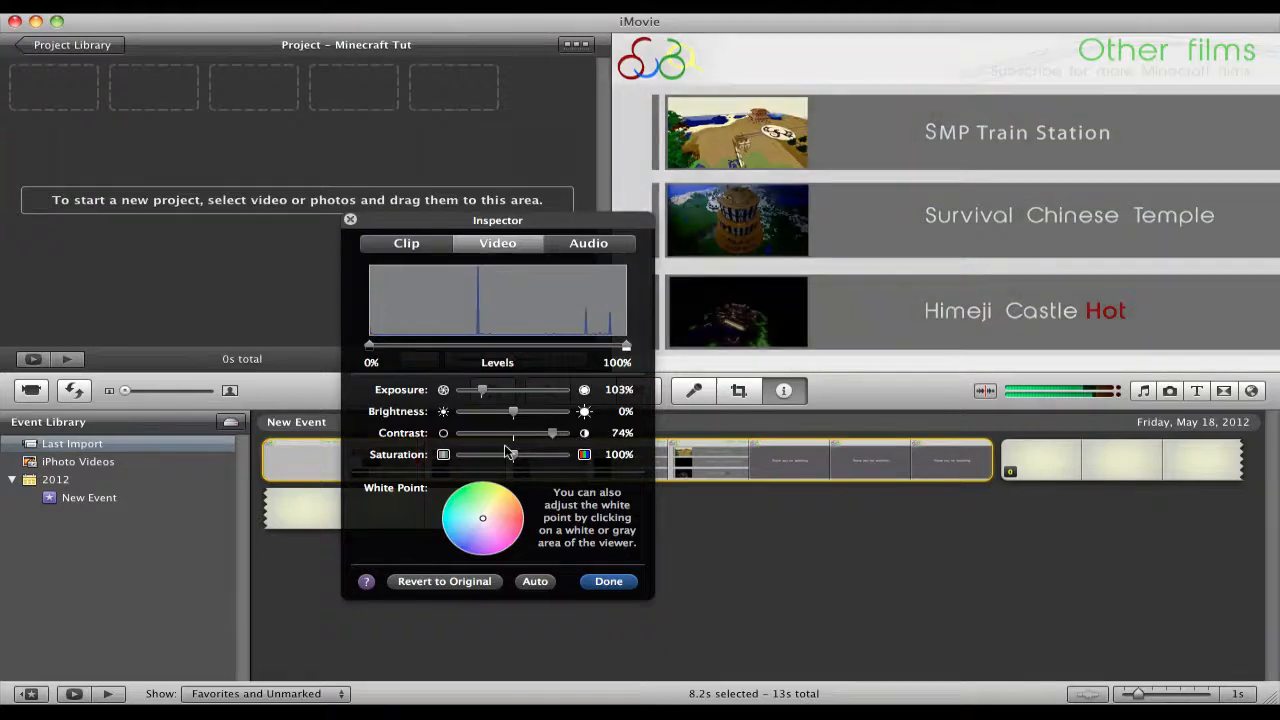
pyautogui.moveTo(550, 432); pyautogui.dragTo(510, 432)
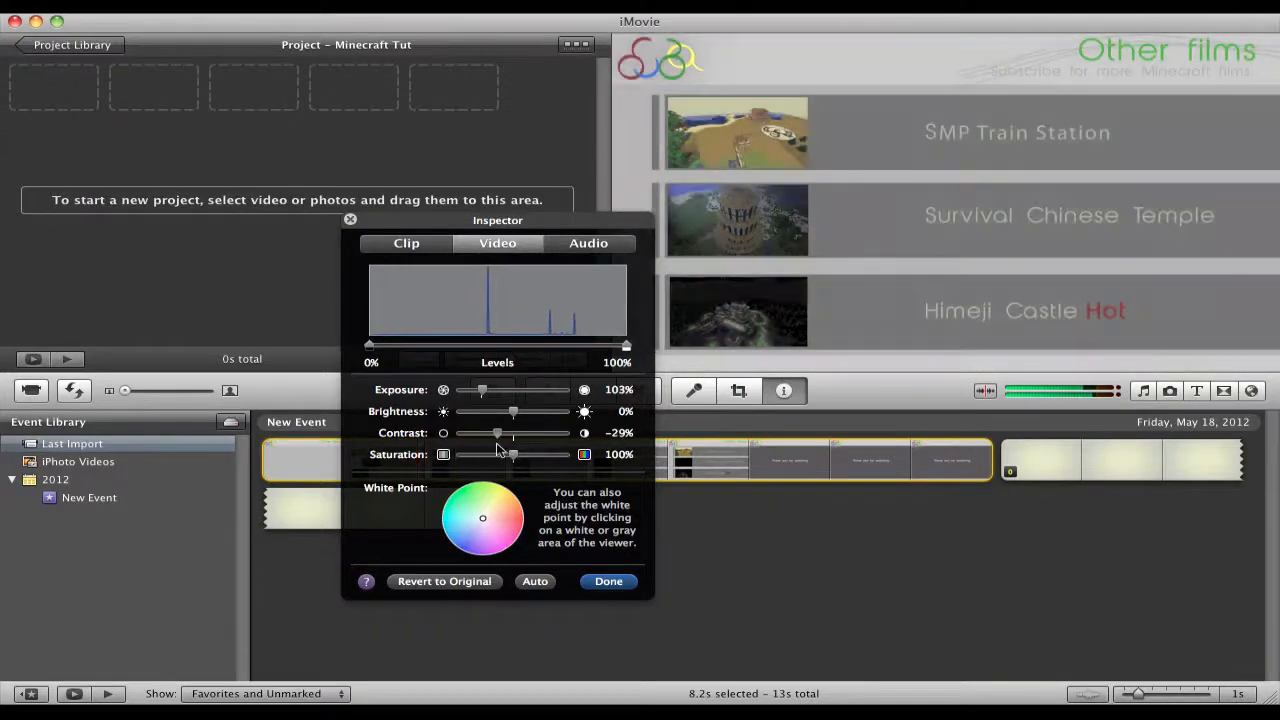
pyautogui.moveTo(489, 432); pyautogui.dragTo(509, 432)
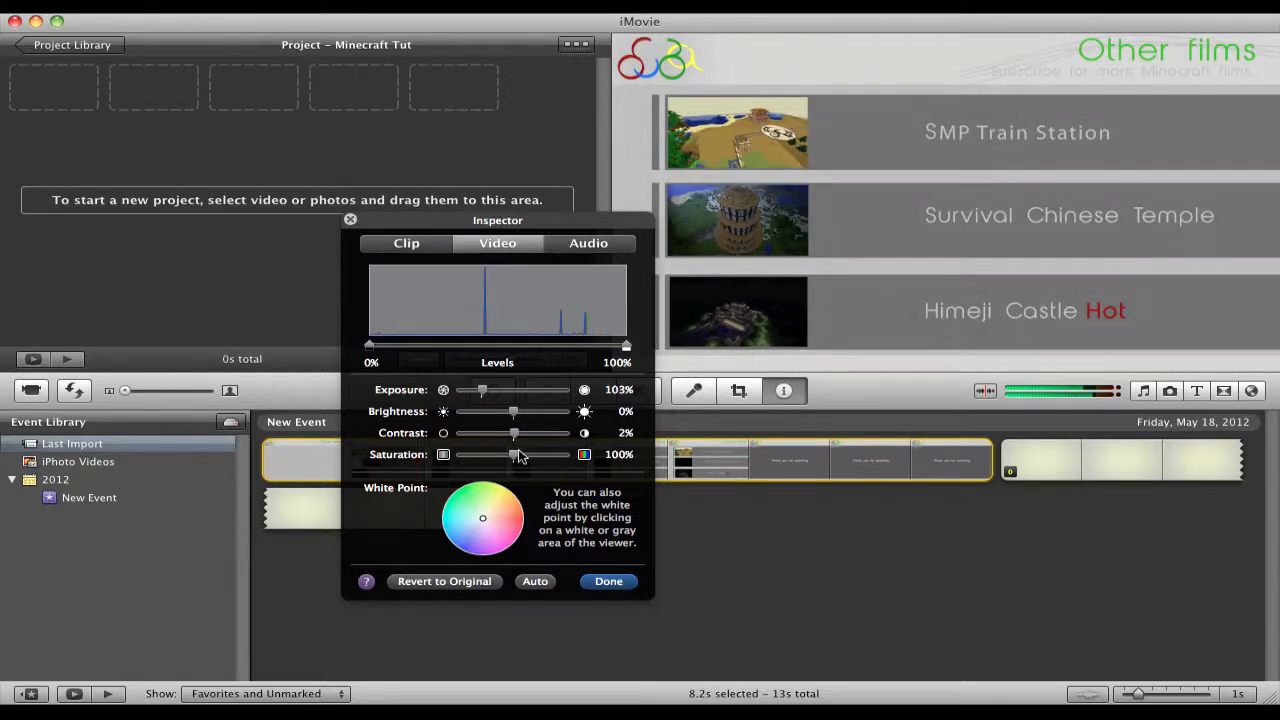
pyautogui.moveTo(518, 454); pyautogui.dragTo(565, 454)
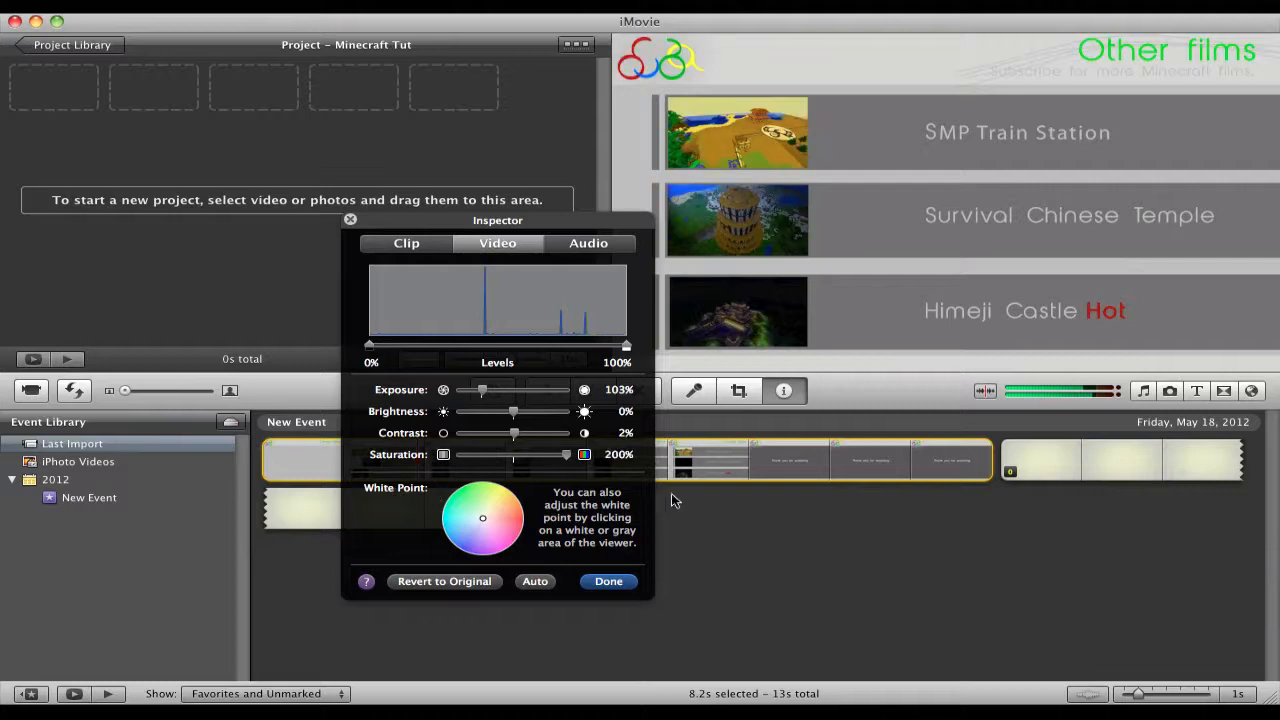
pyautogui.moveTo(583, 454); pyautogui.dragTo(525, 454)
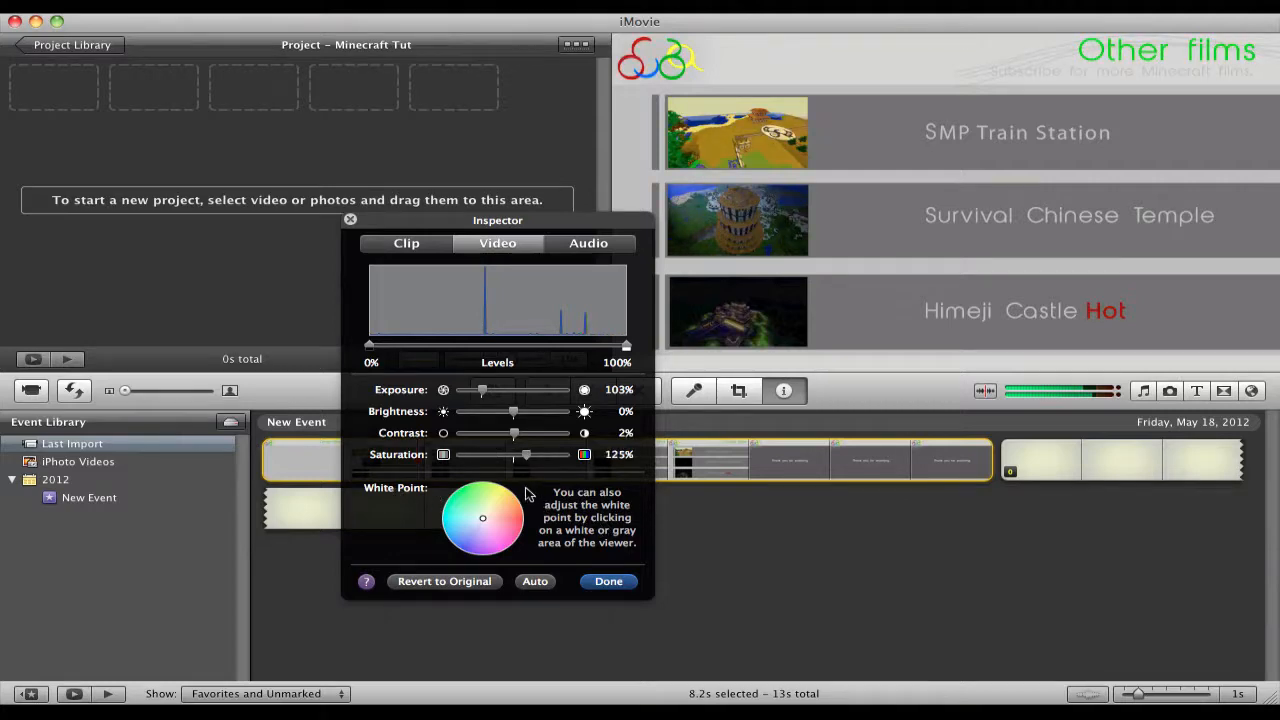
pyautogui.moveTo(526, 454); pyautogui.dragTo(512, 454)
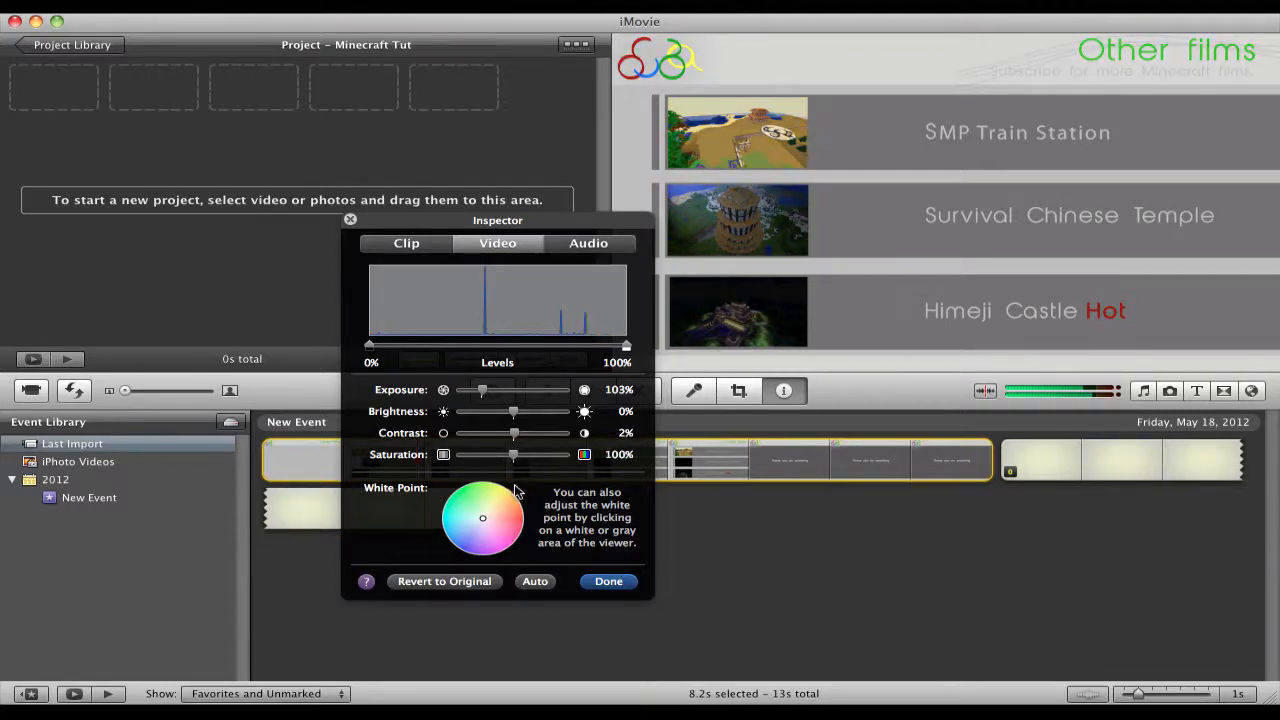
pyautogui.moveTo(505, 497)
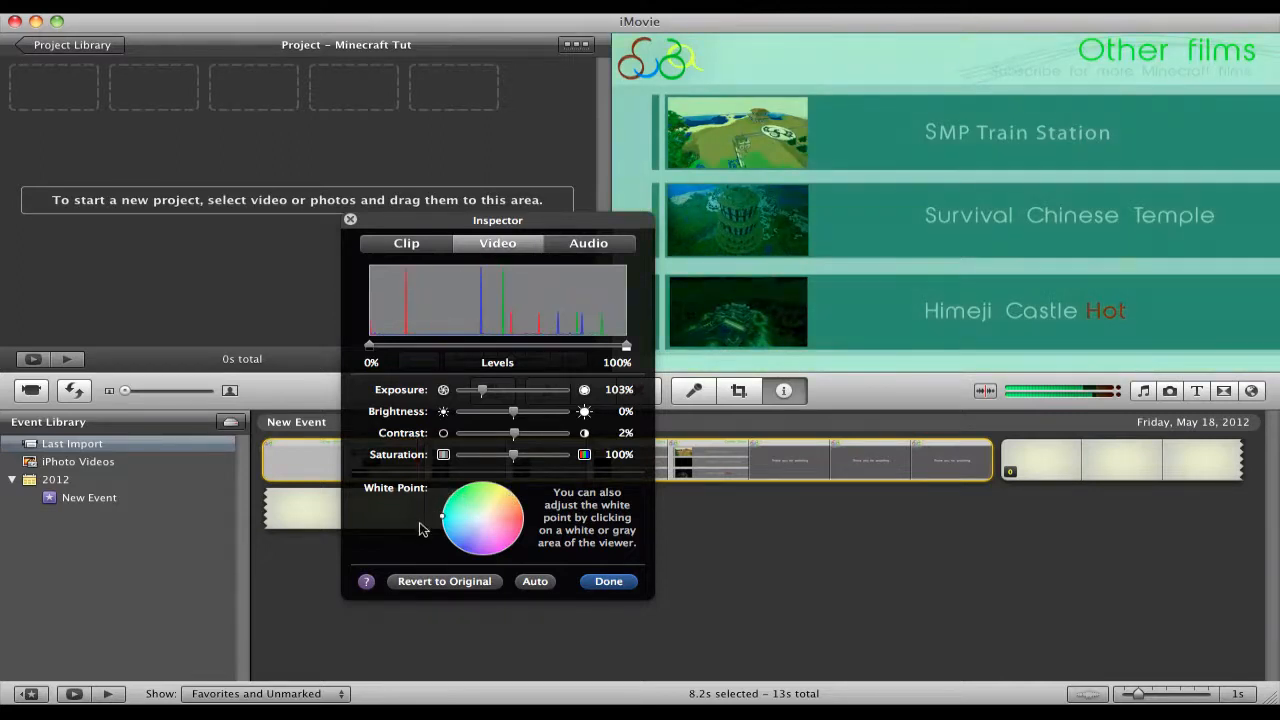
# Try several white-point tints and a brightness nudge, then revert the clip to original.
pyautogui.click(500, 502)
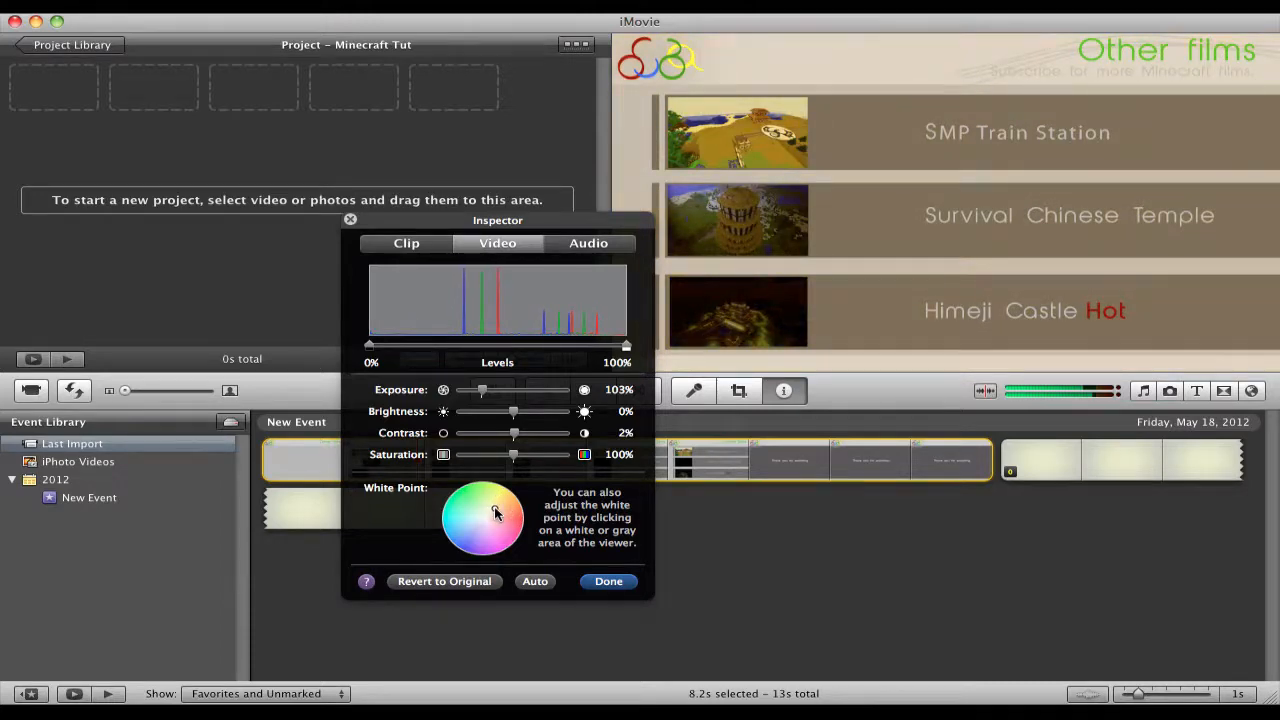
pyautogui.click(490, 513)
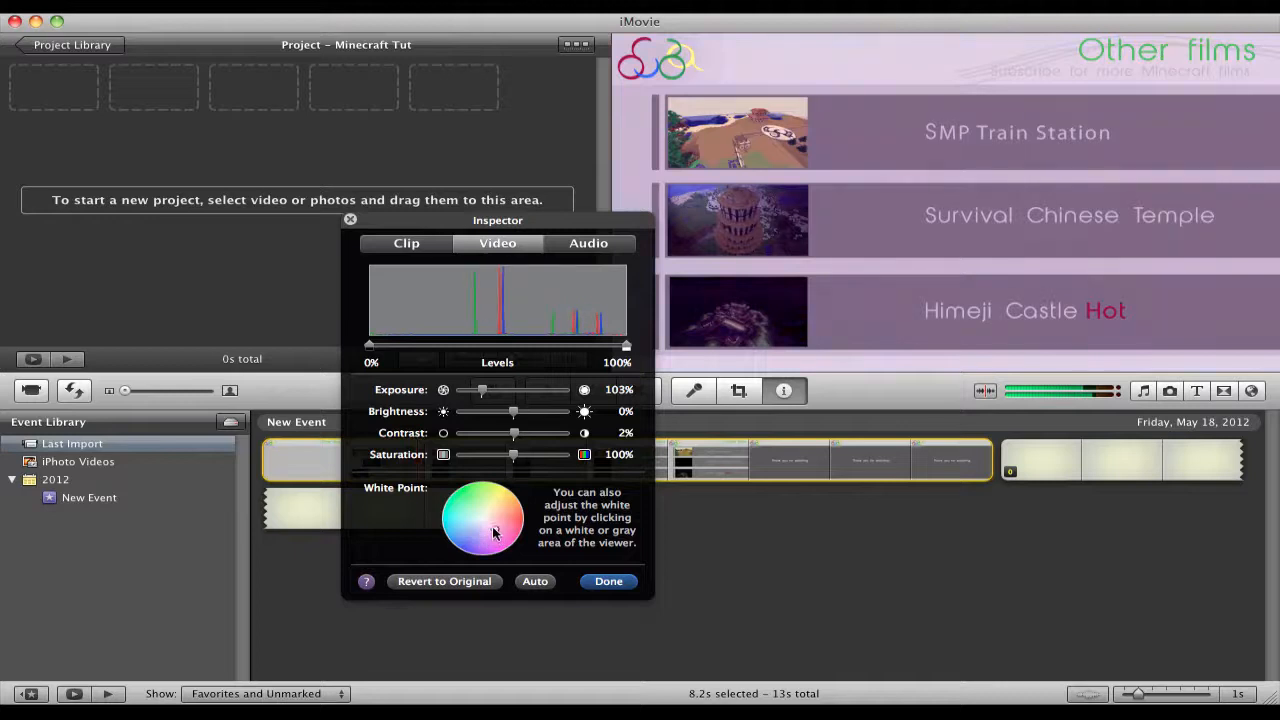
pyautogui.click(493, 505)
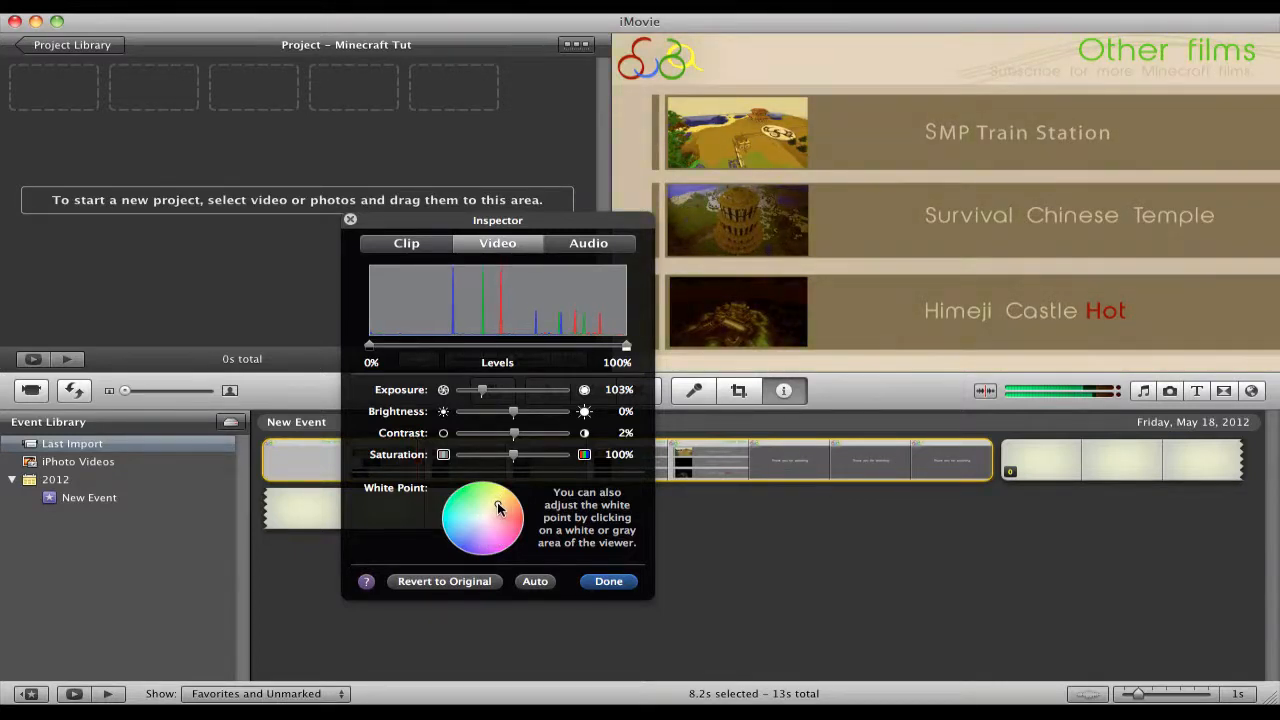
pyautogui.moveTo(500, 507); pyautogui.dragTo(475, 538)
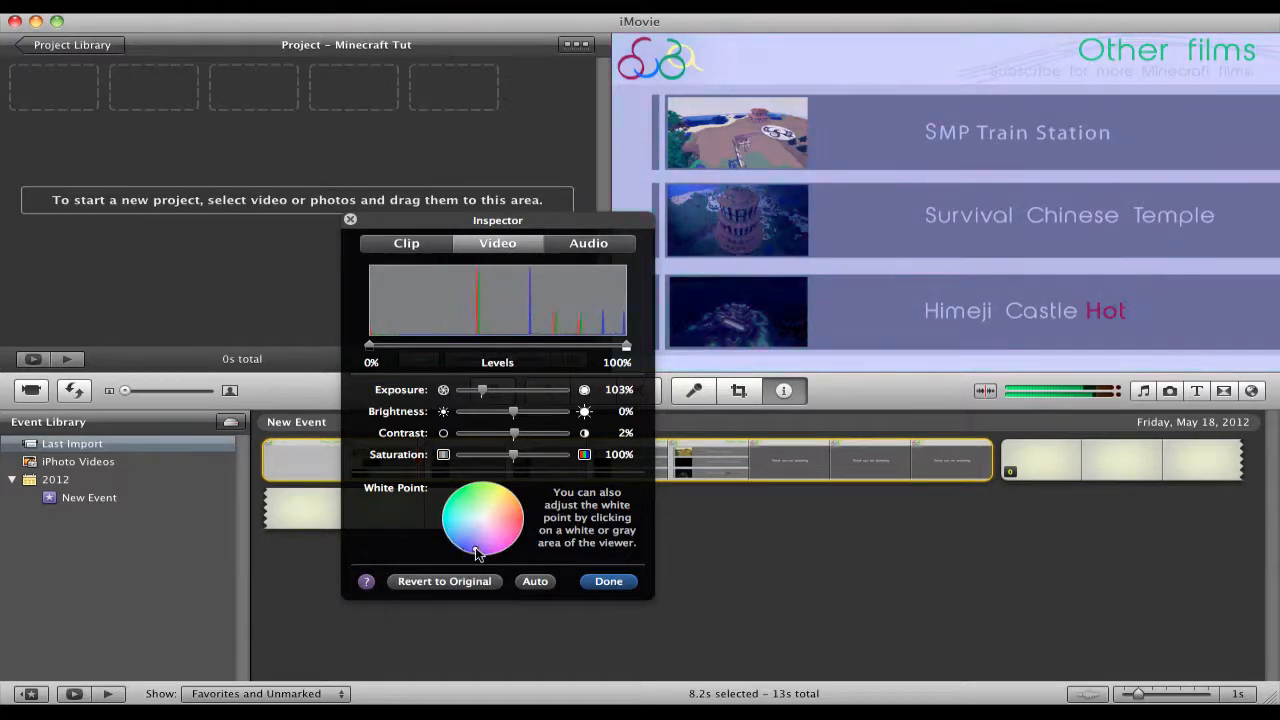
pyautogui.click(456, 548)
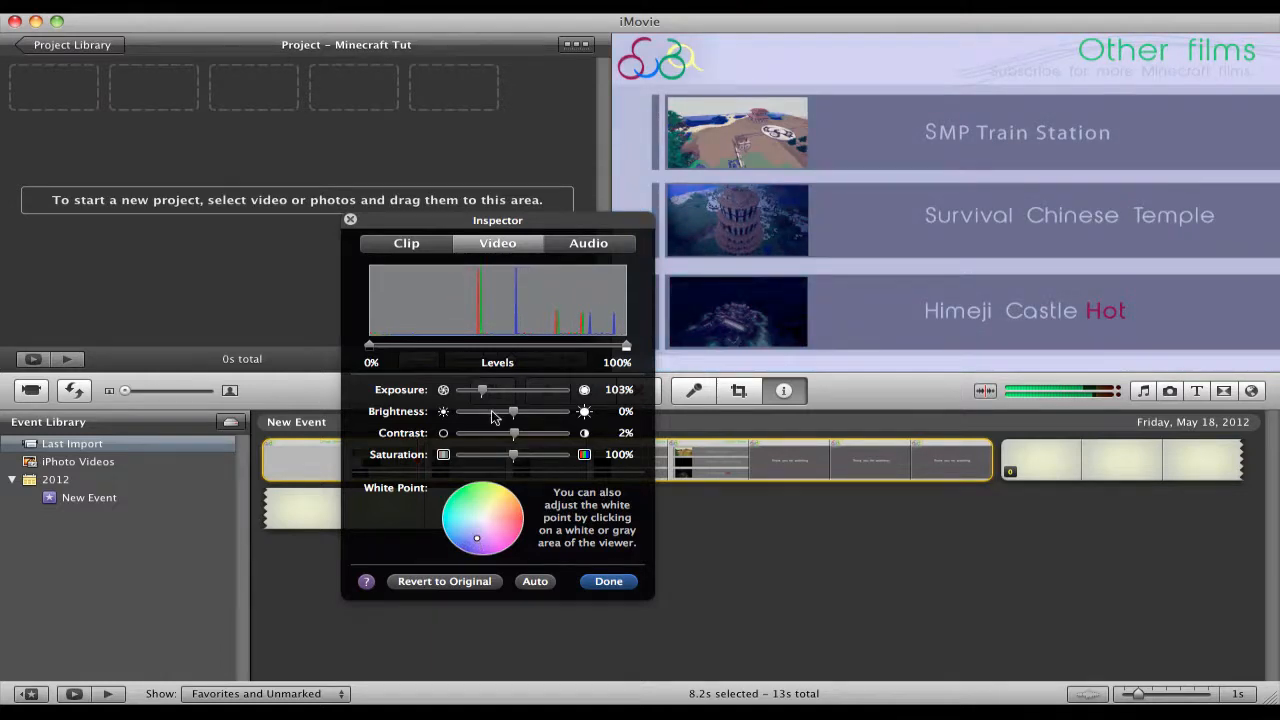
pyautogui.moveTo(513, 411); pyautogui.dragTo(519, 411)
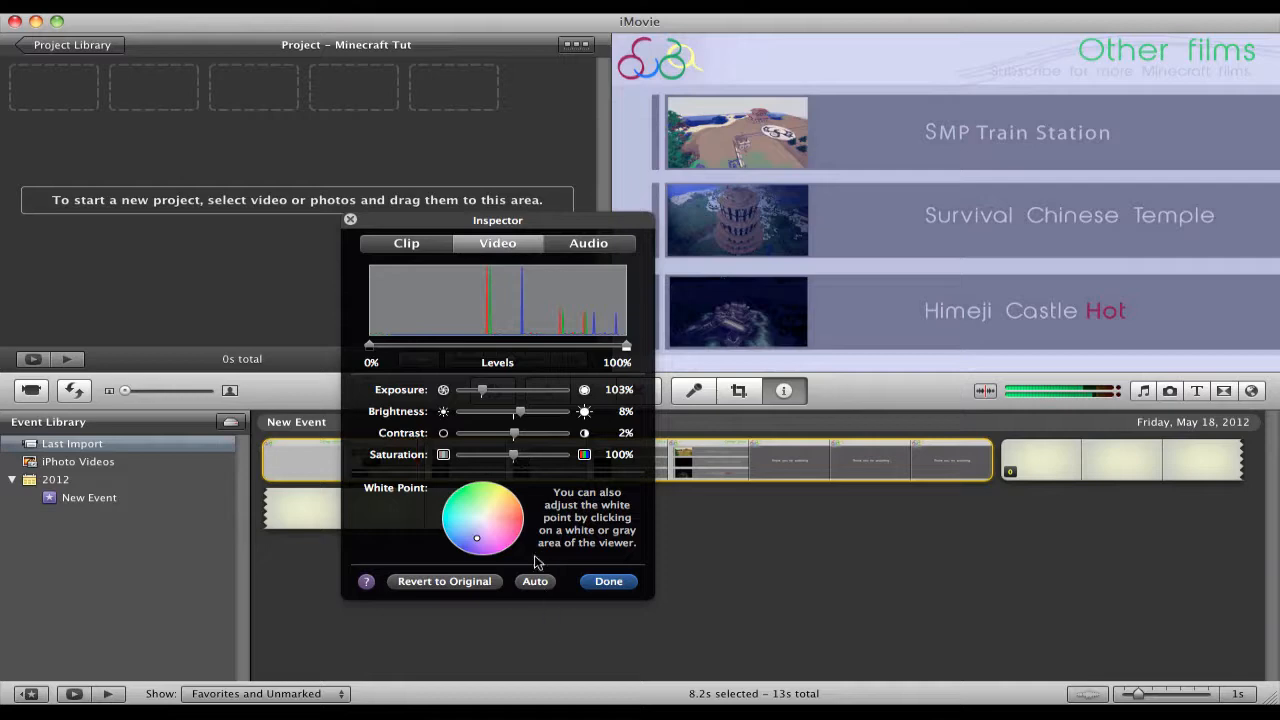
pyautogui.click(444, 581)
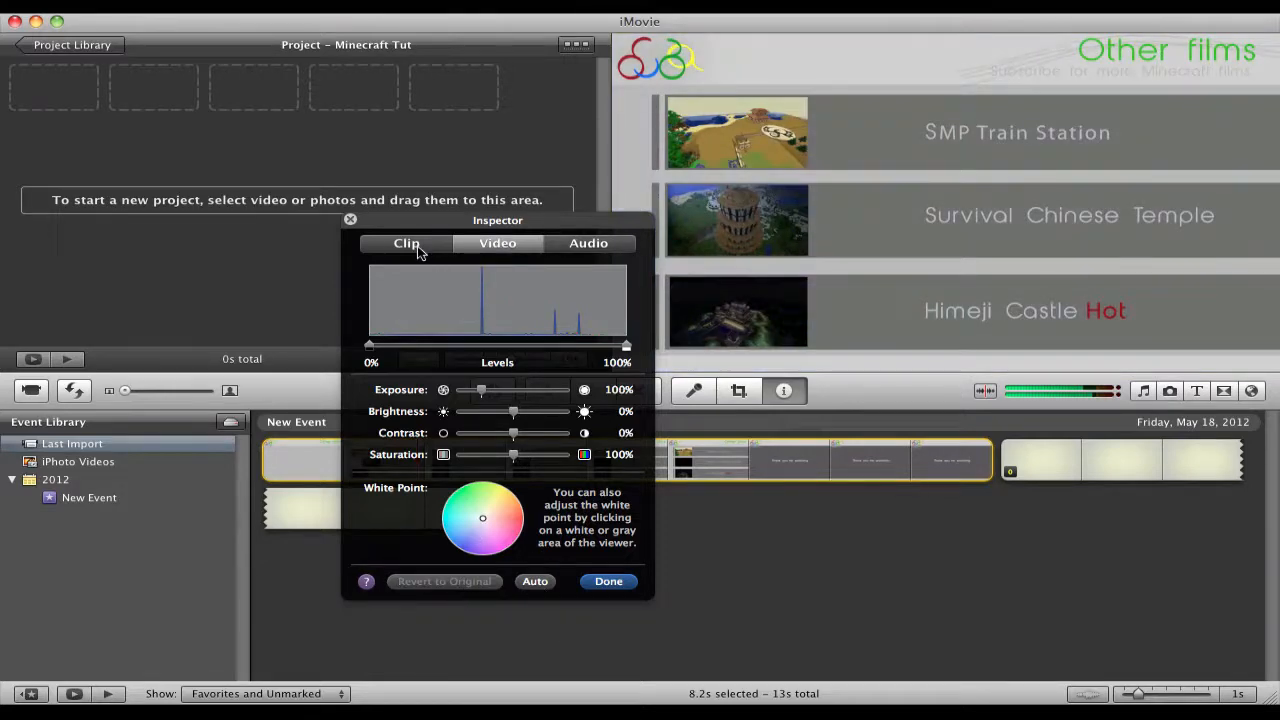
# Close the clip Inspector and select the transition after the clip in the project.
pyautogui.click(406, 243)
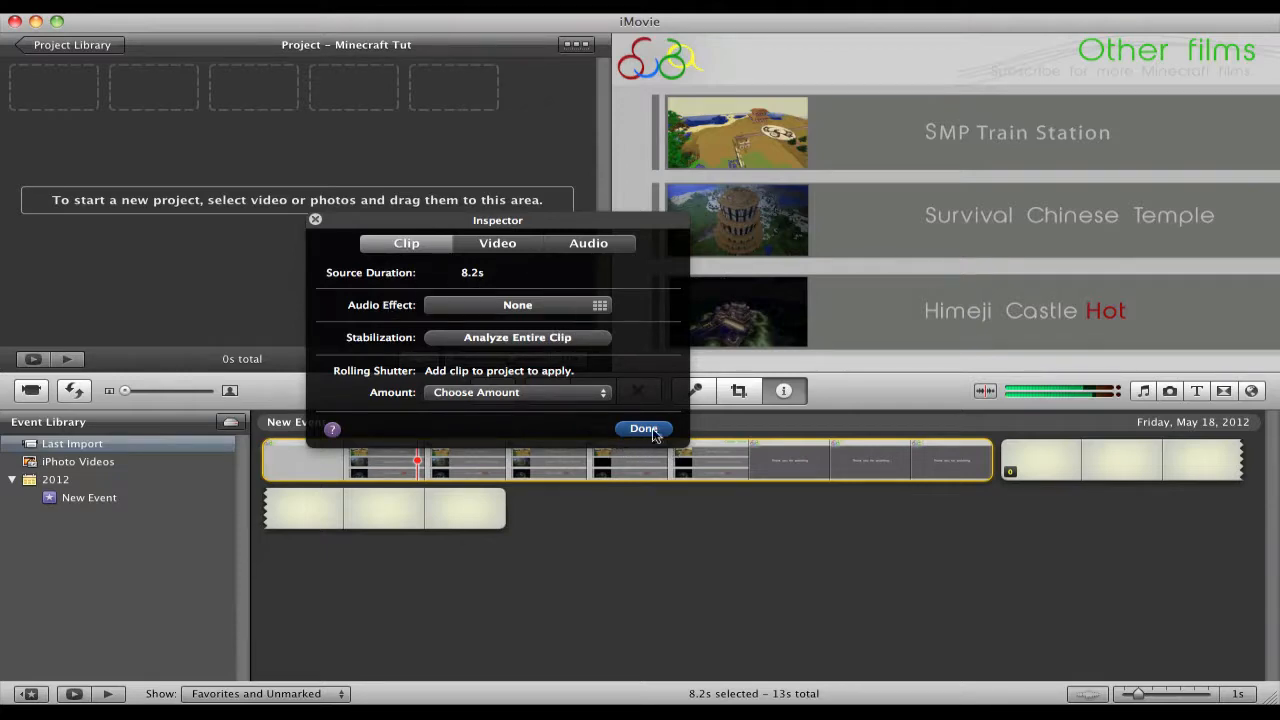
pyautogui.click(643, 428)
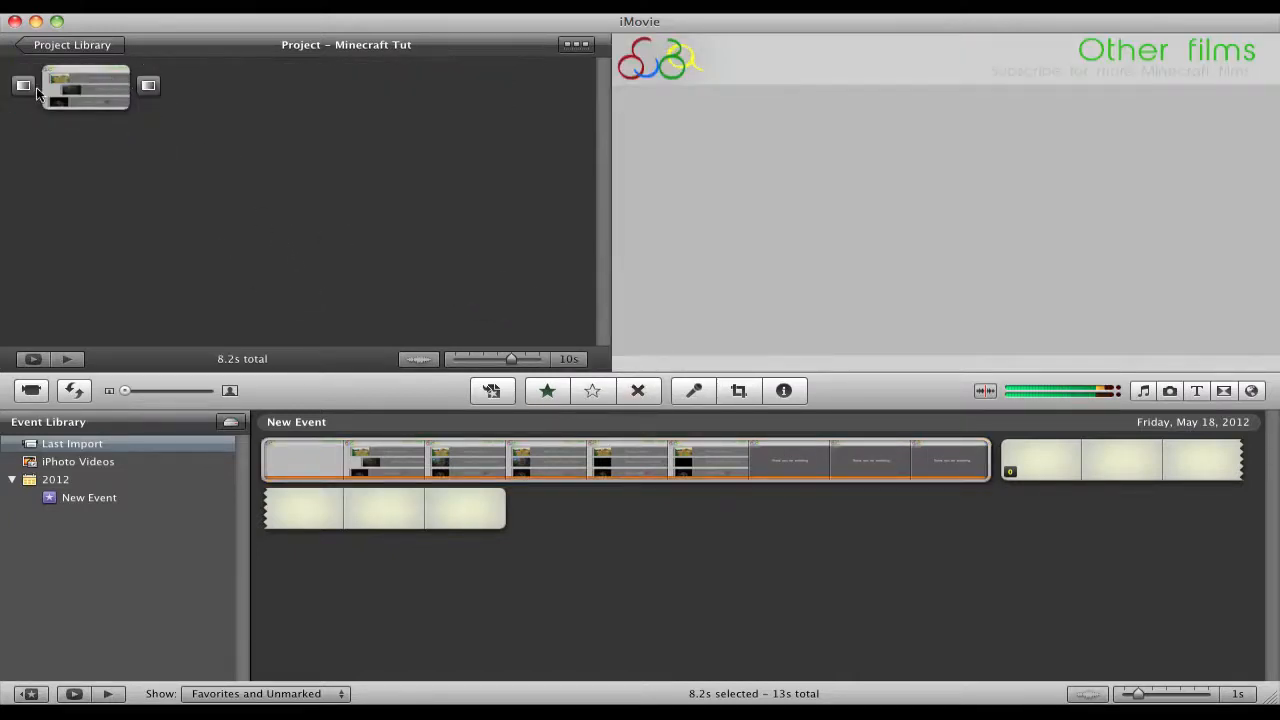
pyautogui.click(147, 85)
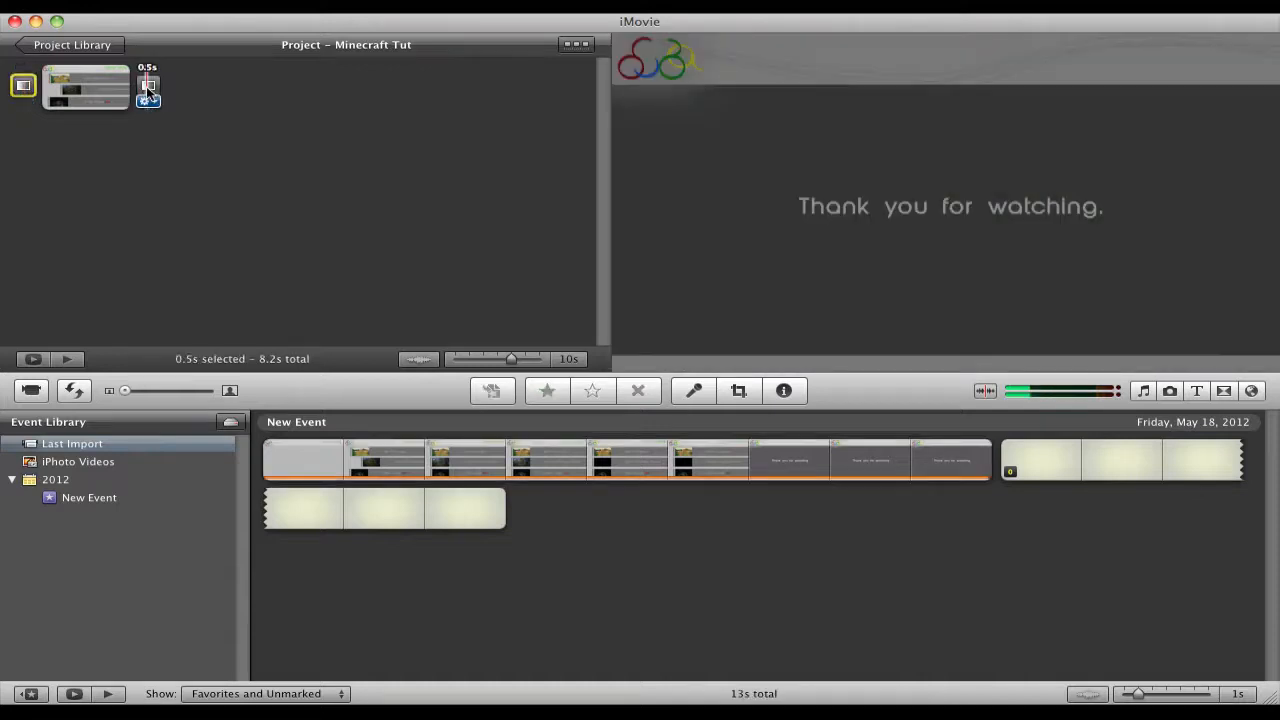
pyautogui.click(147, 88)
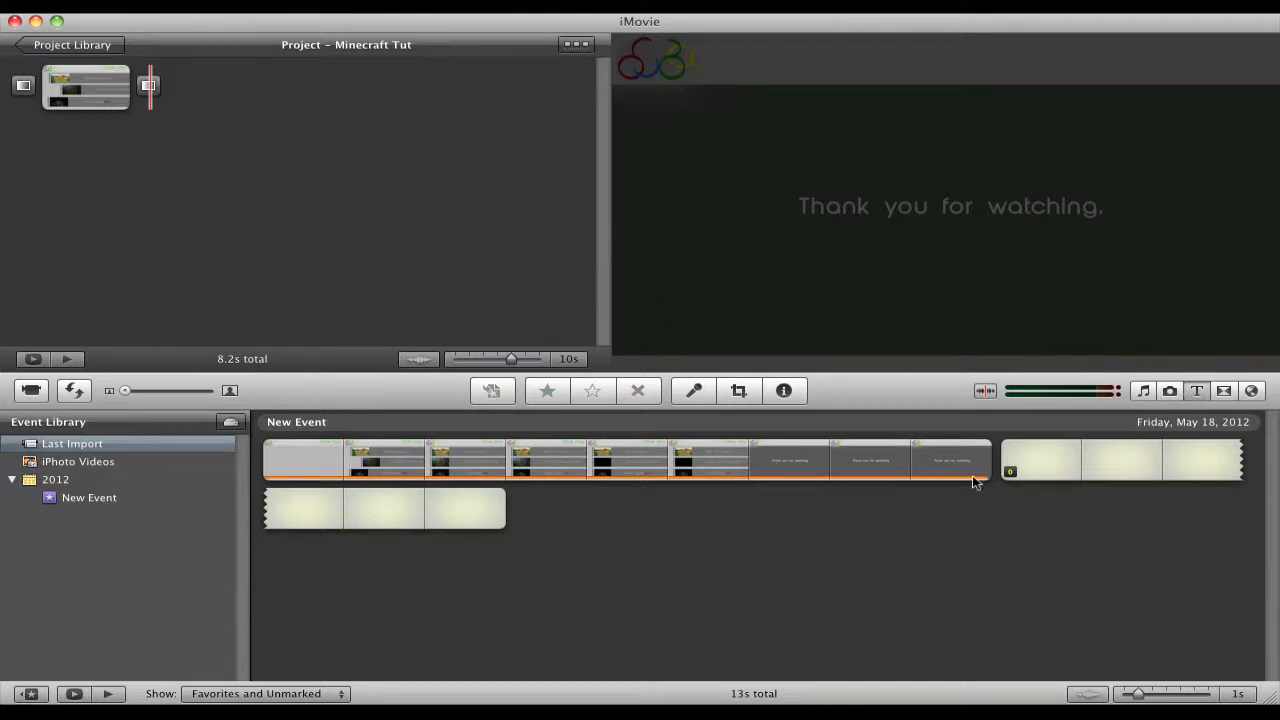
# Add a black-background title reading 'Minecraft Tutoiral' at the start of the project.
pyautogui.click(1196, 391)
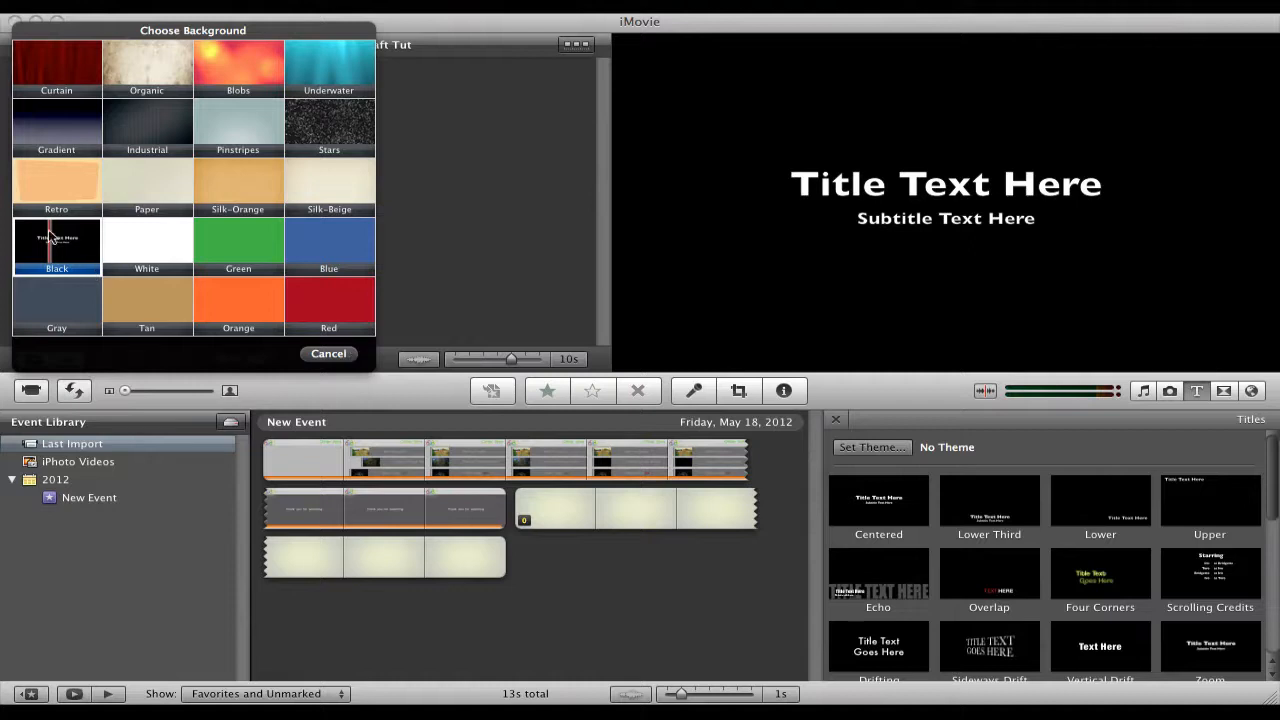
pyautogui.click(56, 245)
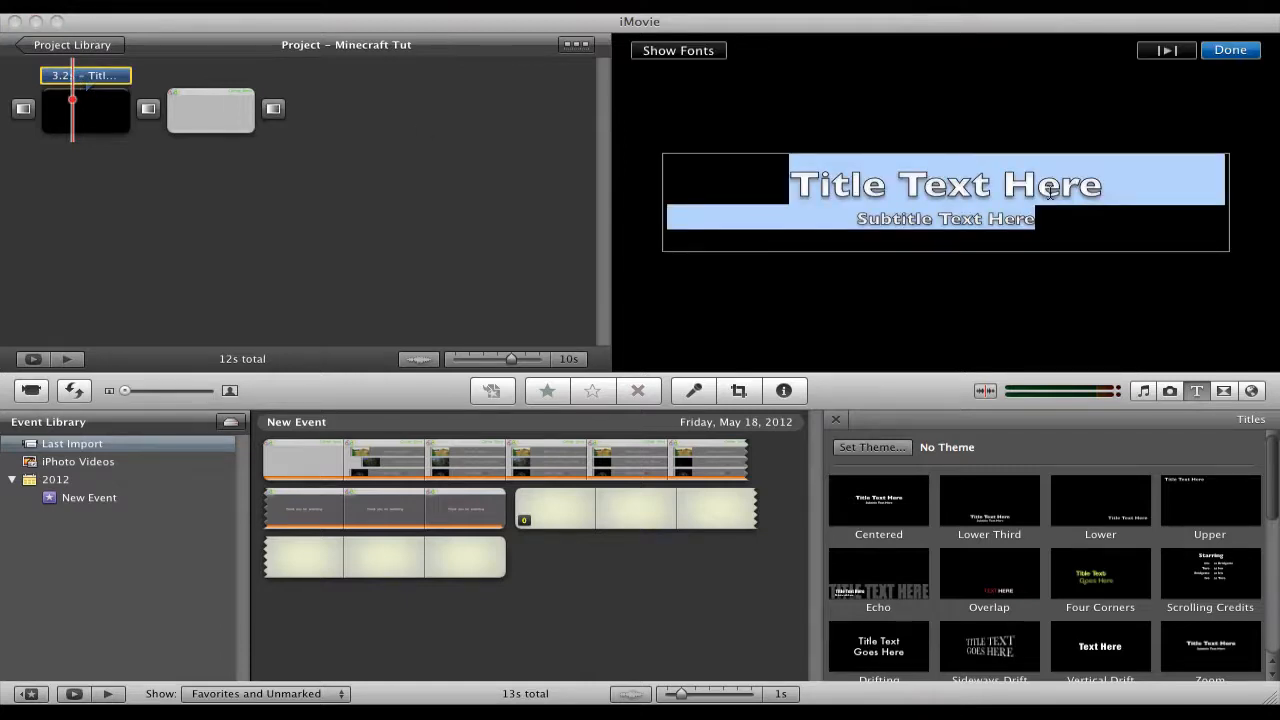
pyautogui.write('Minecraft Tyt')
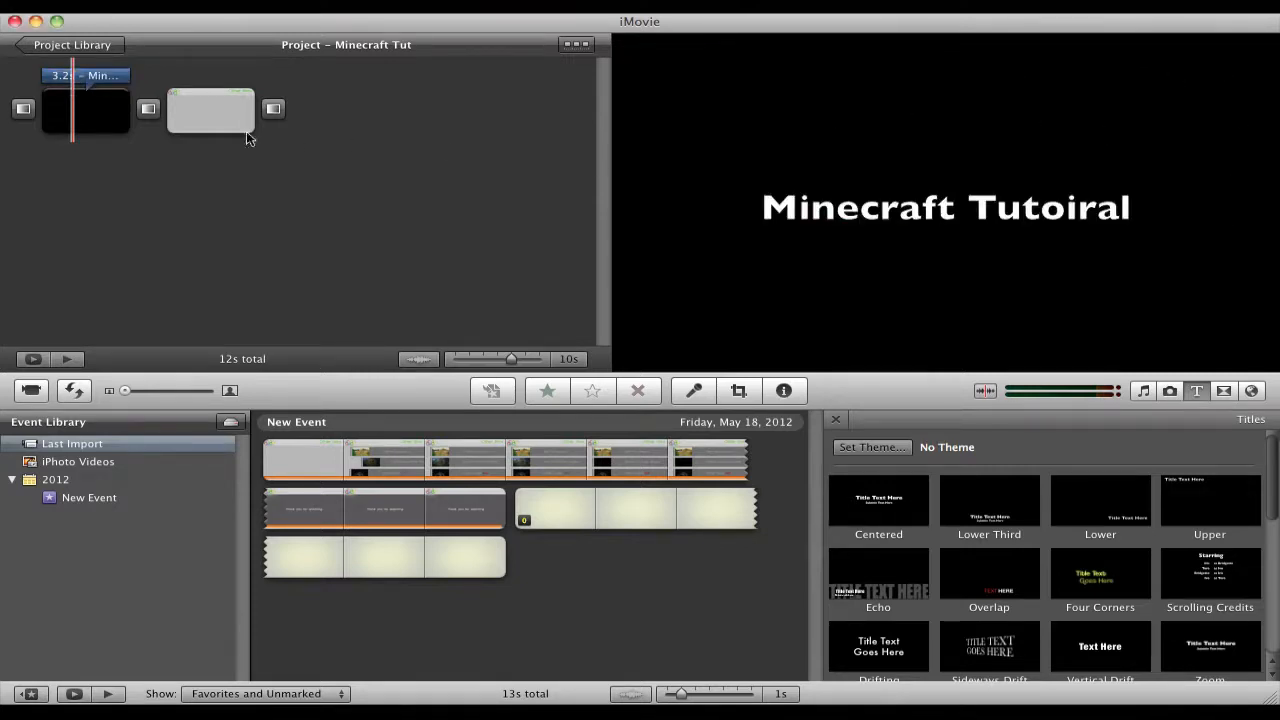
pyautogui.click(85, 110)
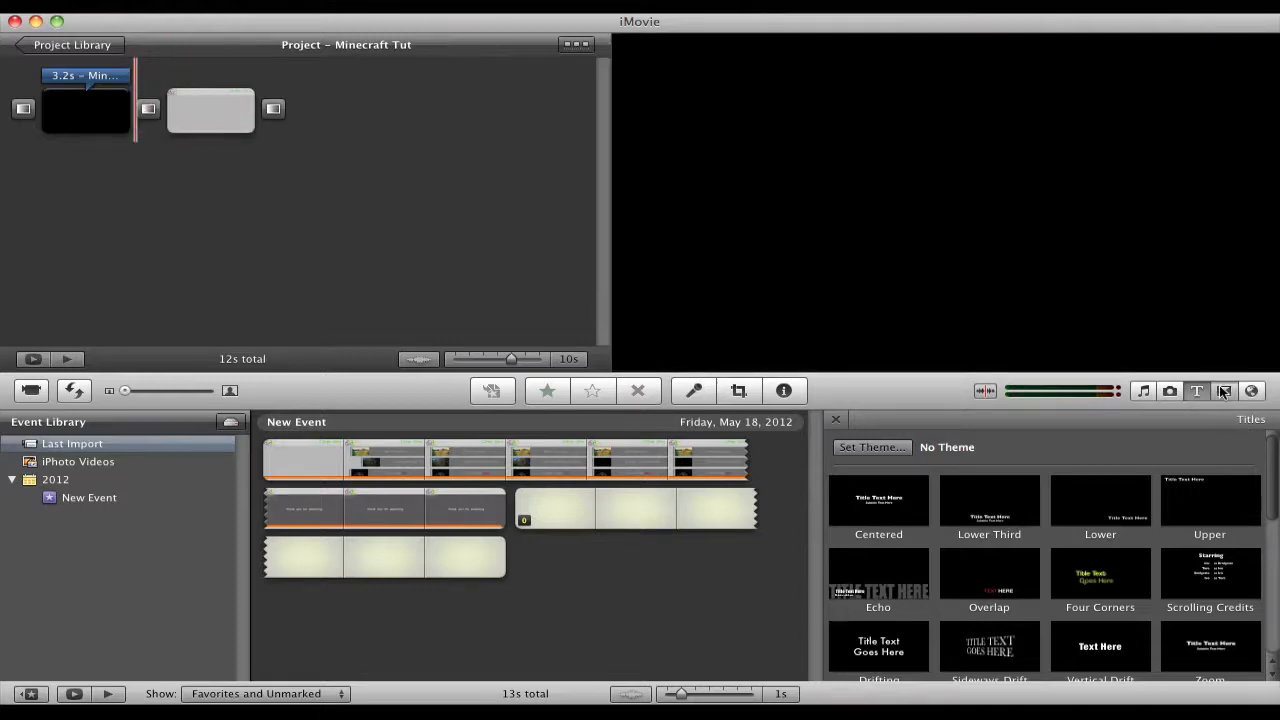
# Turn off automatic transitions and replace the transition after the title with a new one.
pyautogui.click(1224, 391)
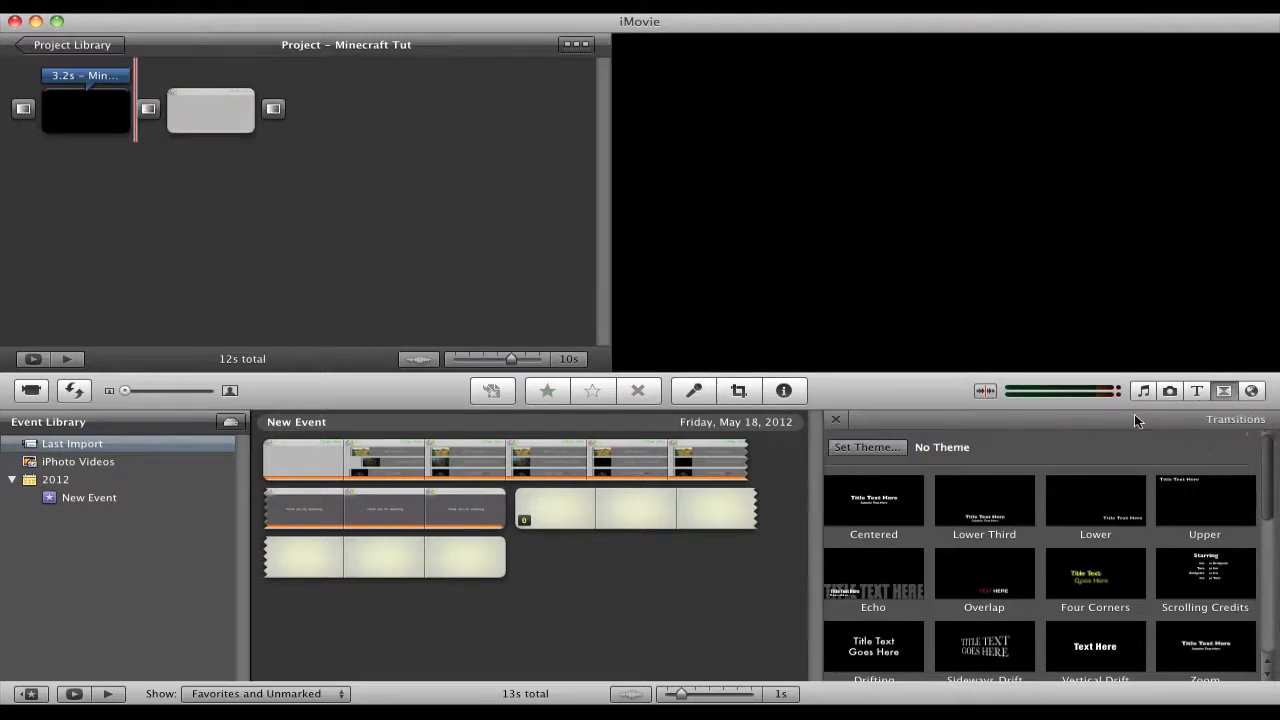
pyautogui.click(1224, 391)
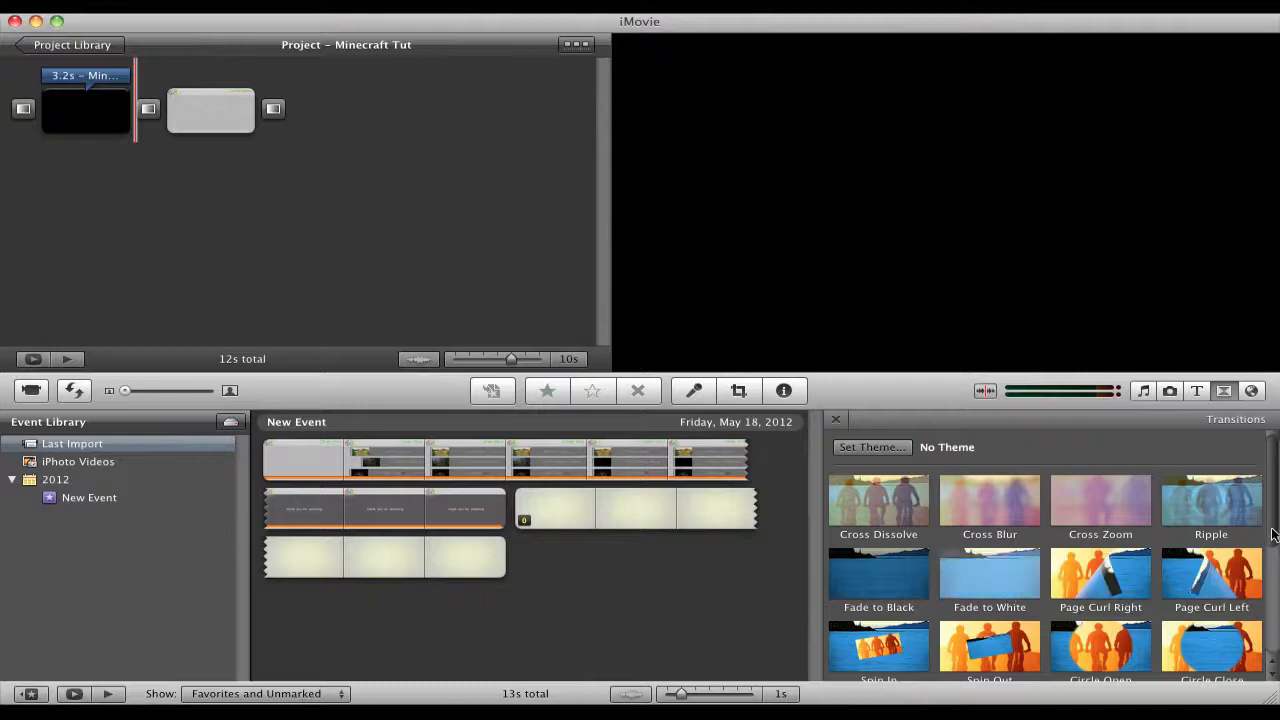
pyautogui.scroll(-3)
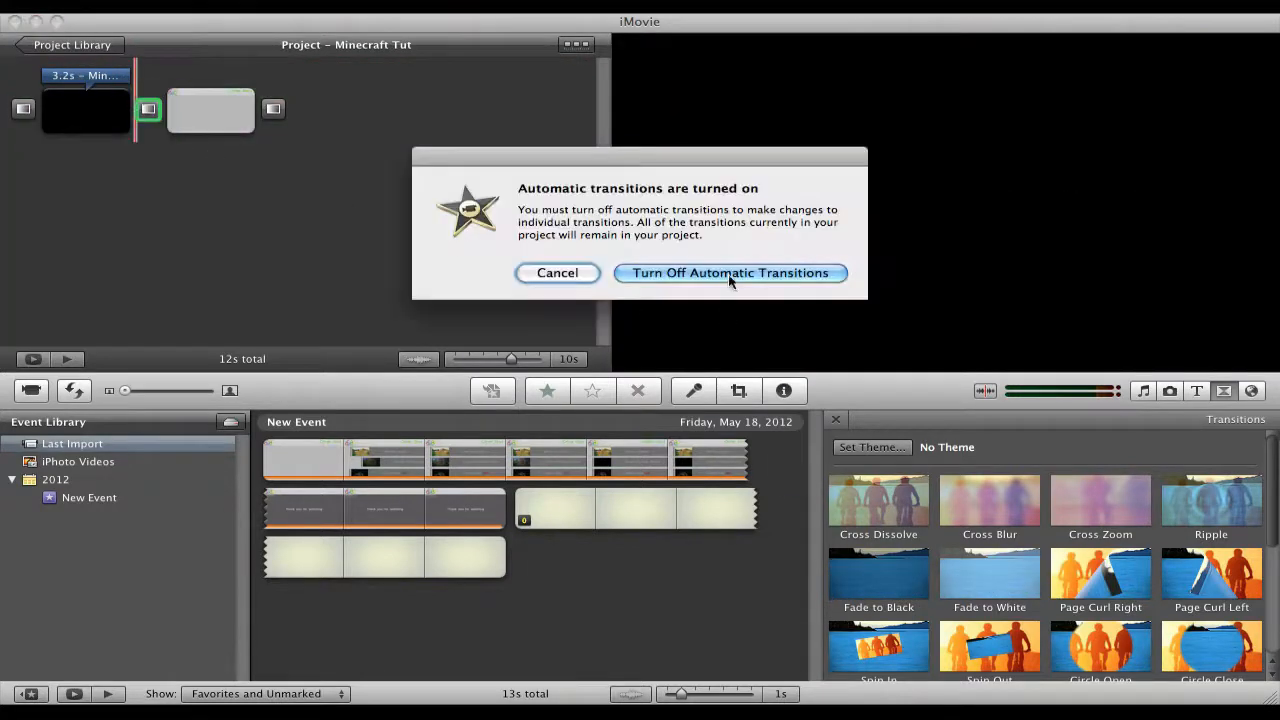
pyautogui.click(730, 272)
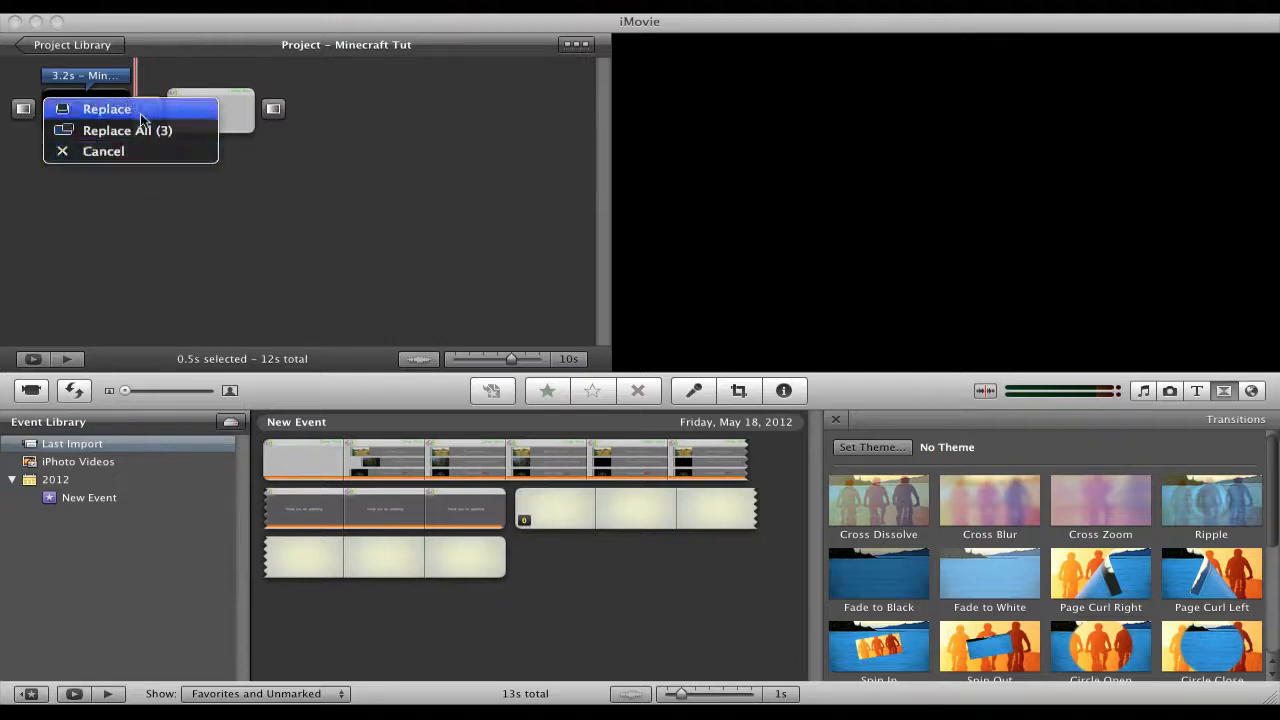
pyautogui.click(106, 108)
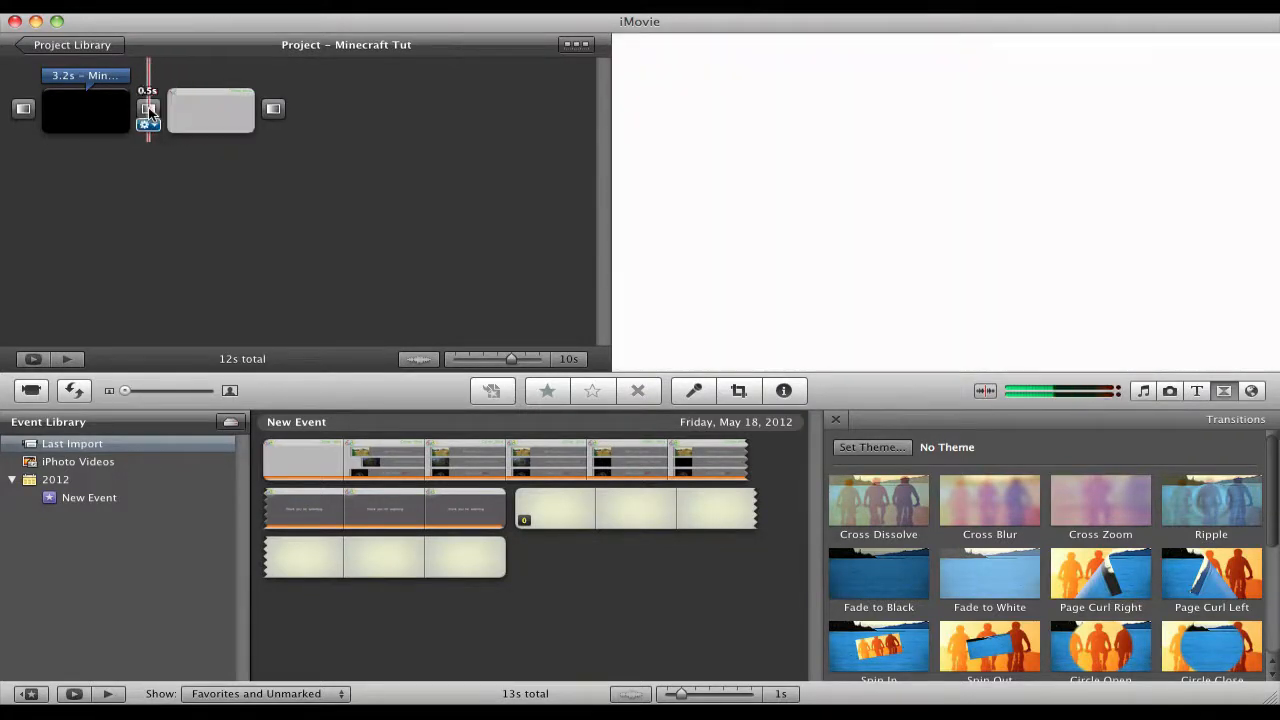
pyautogui.click(55, 105)
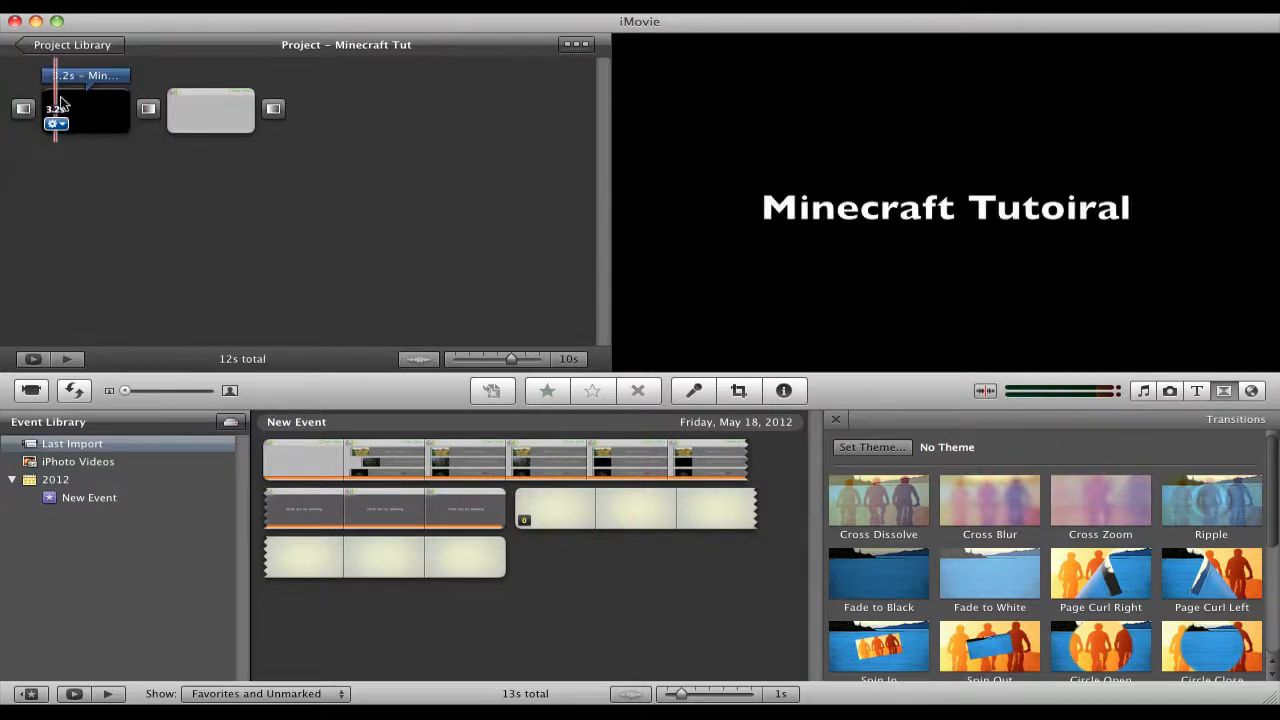